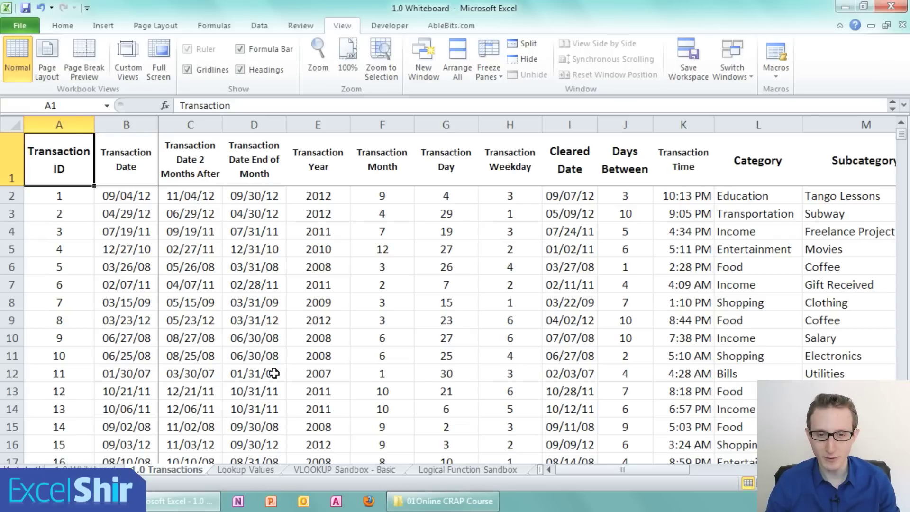
pyautogui.moveTo(320, 366)
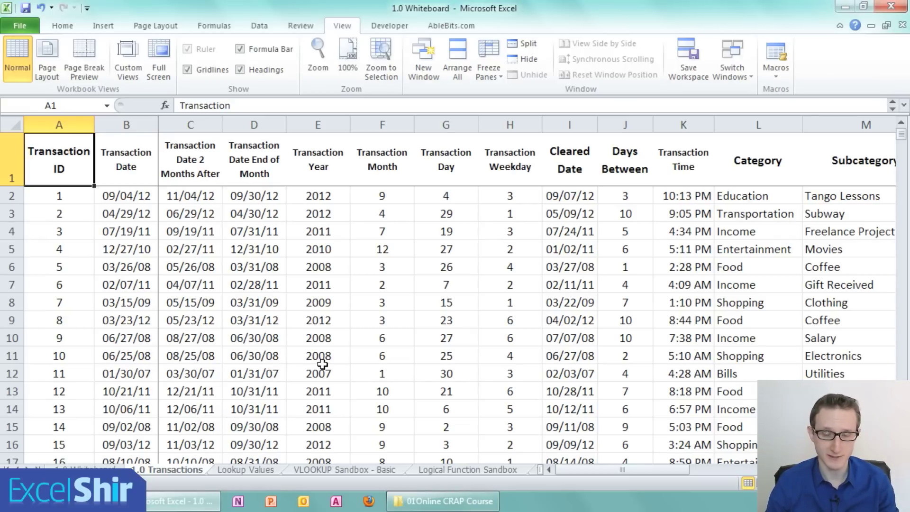
# Review the Transaction Year, Day and Weekday formulas in E2, G2 and H2
pyautogui.click(317, 195)
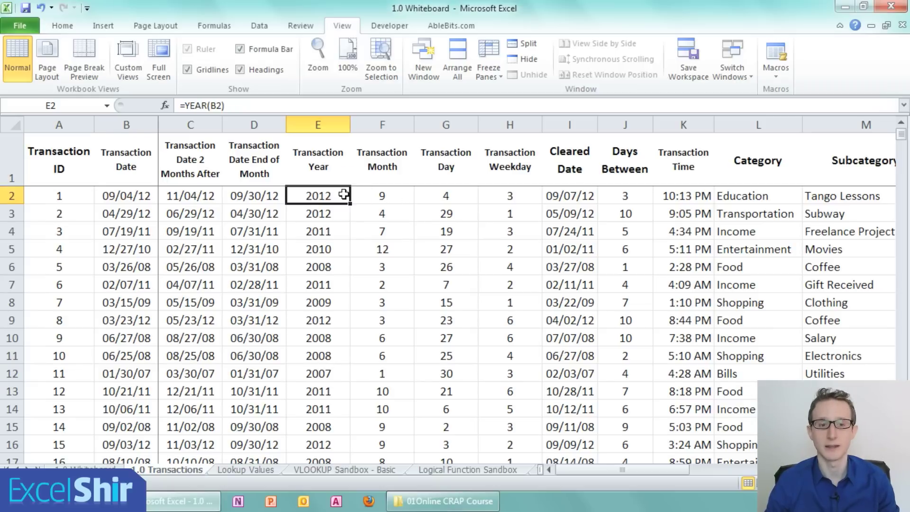
pyautogui.click(446, 196)
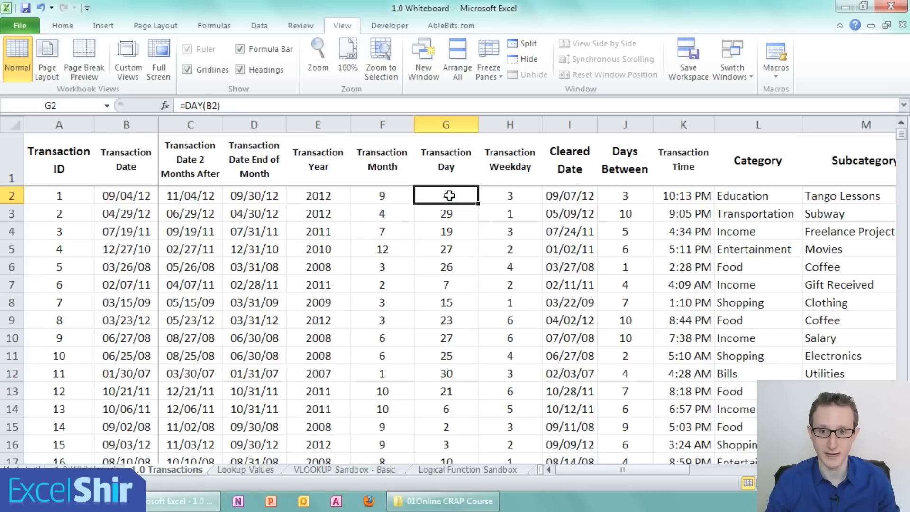
pyautogui.click(510, 195)
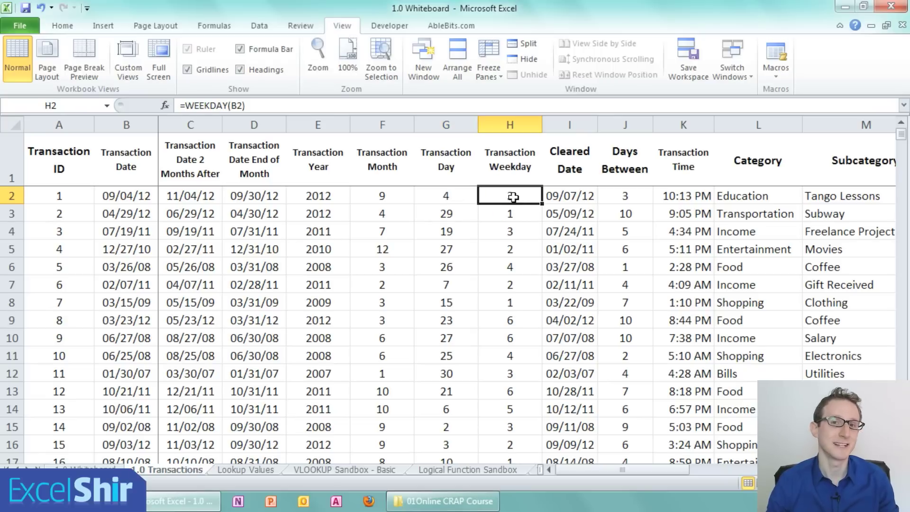
pyautogui.click(510, 160)
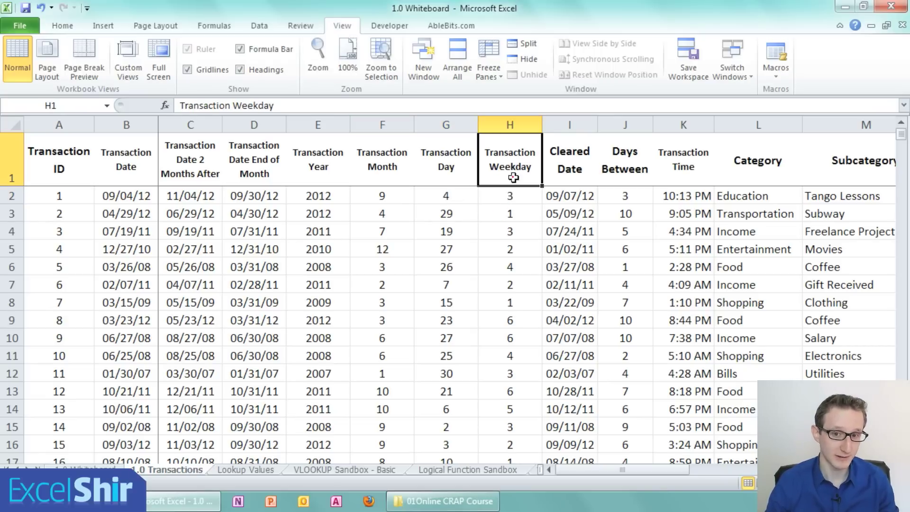
pyautogui.moveTo(491, 226)
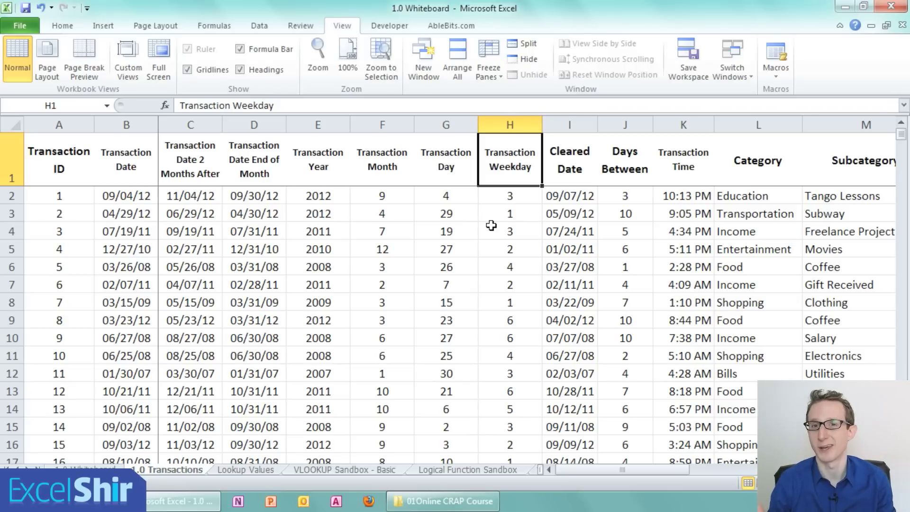
pyautogui.moveTo(428, 223)
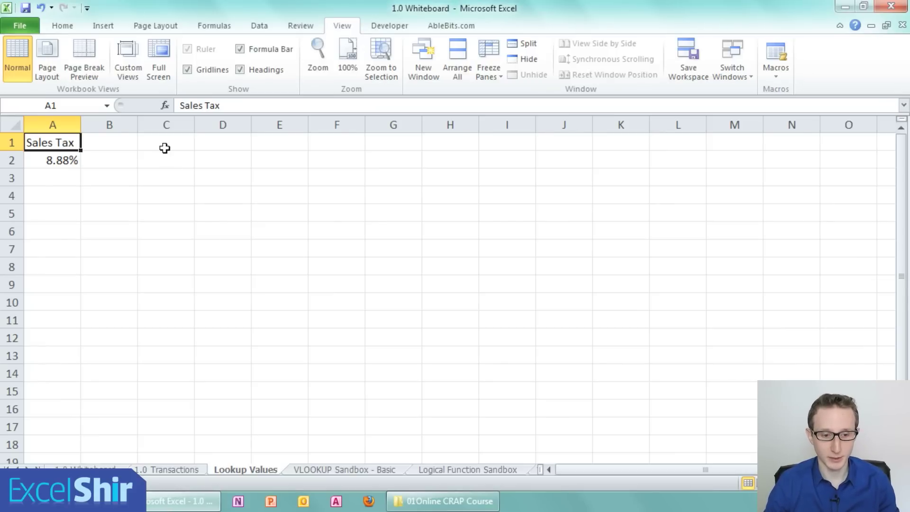
# Add Month Num and Month headers in C1:D1 and fill month numbers 1–12 below
pyautogui.click(166, 143)
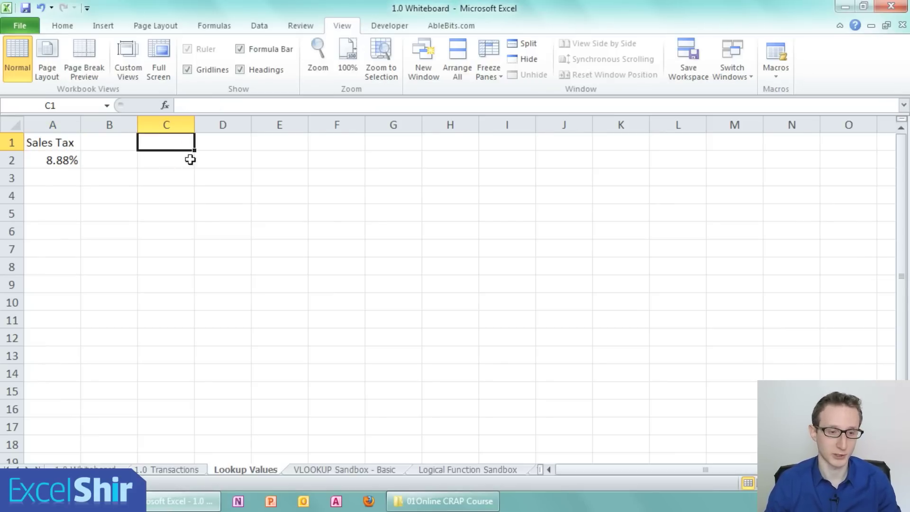
pyautogui.write('Month')
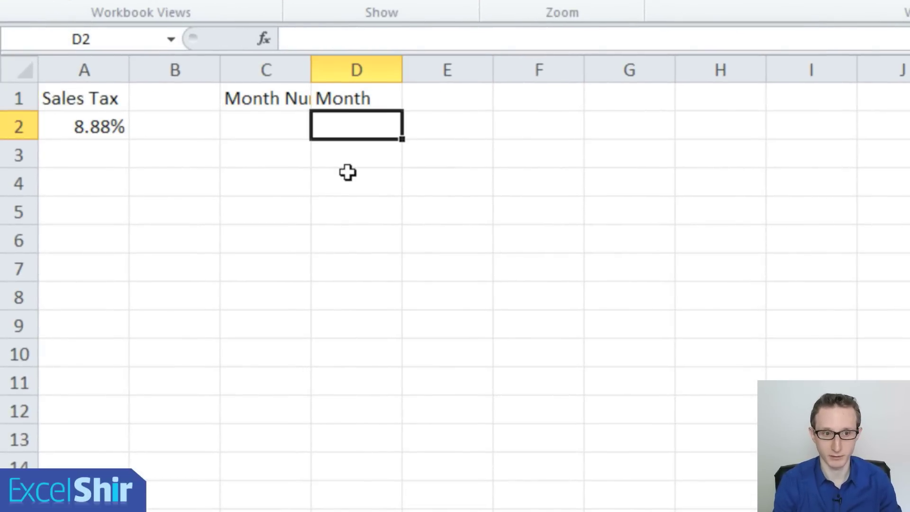
pyautogui.click(355, 99)
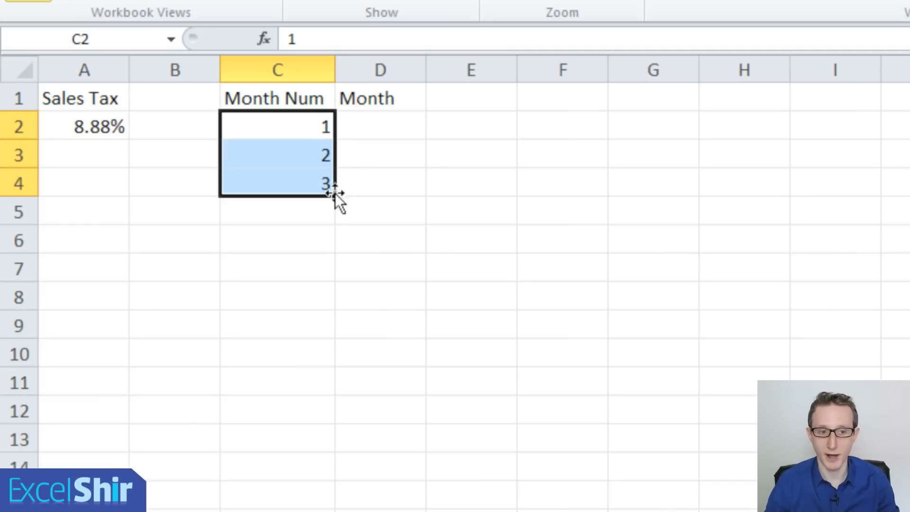
pyautogui.moveTo(333, 192); pyautogui.dragTo(332, 218)
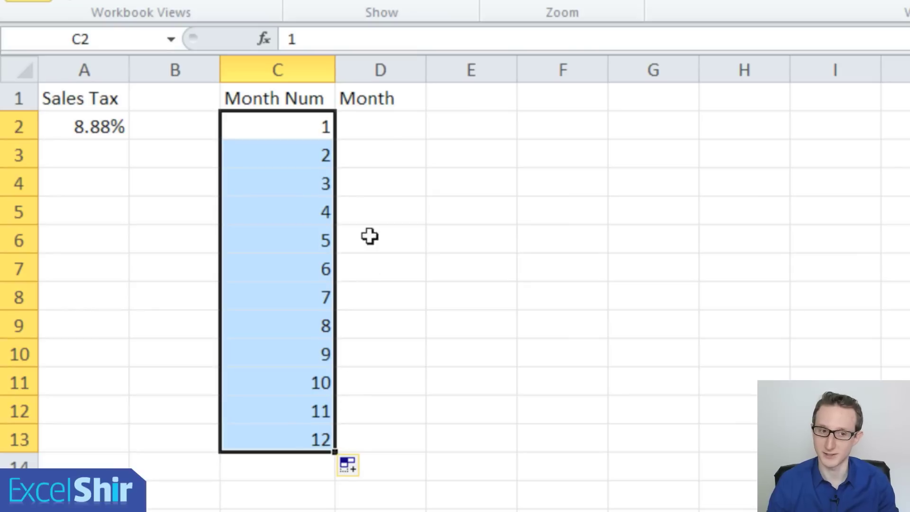
# Enter JAN in D2 and AutoFill the month abbreviations down to DEC in D13
pyautogui.click(381, 129)
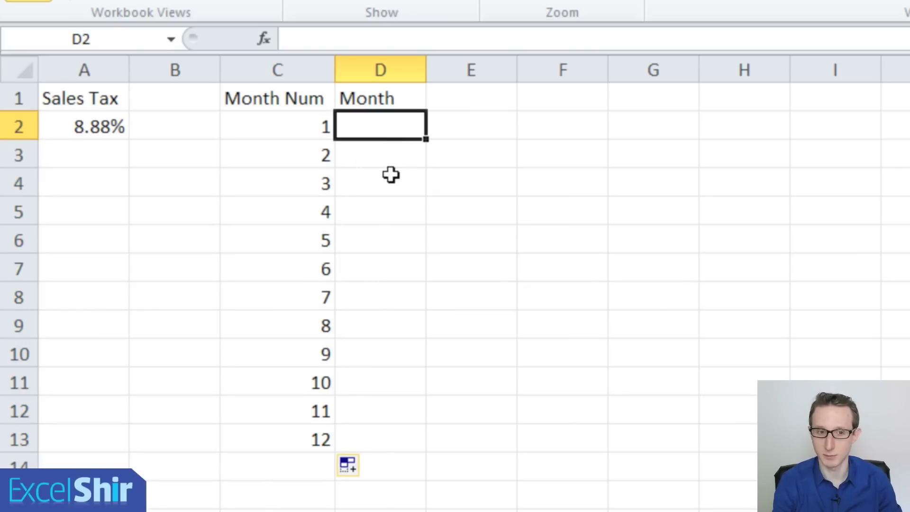
pyautogui.write('JAN')
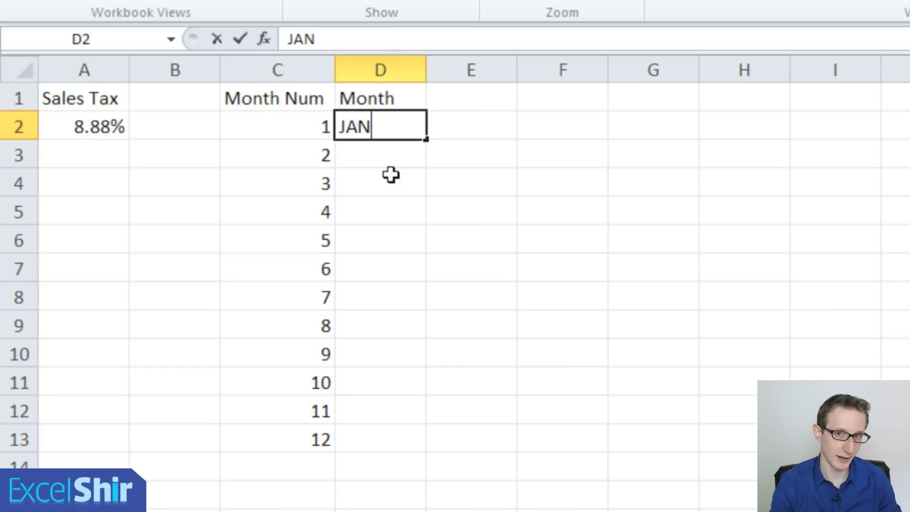
pyautogui.press('Enter')
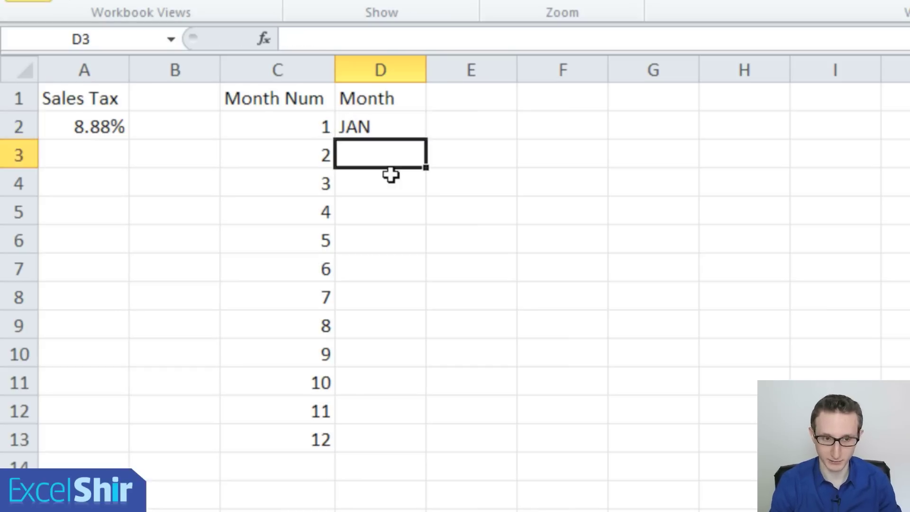
pyautogui.click(379, 126)
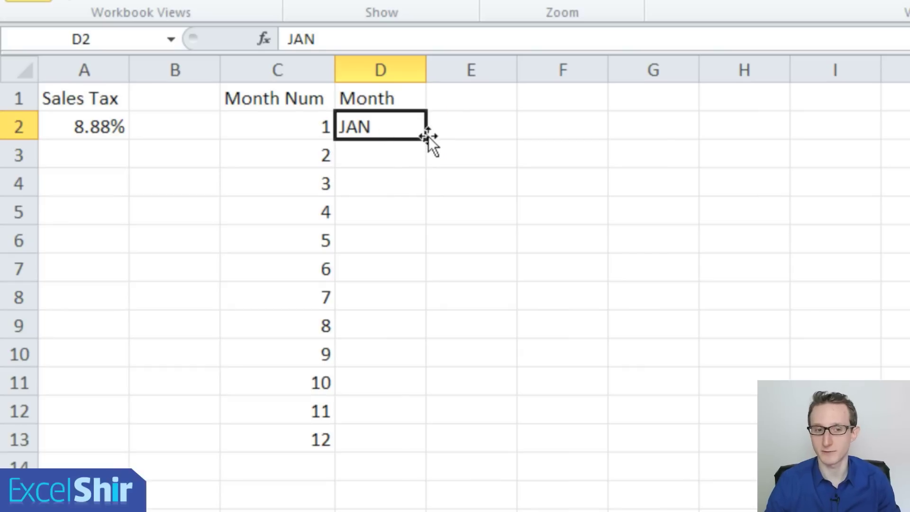
pyautogui.moveTo(422, 137); pyautogui.dragTo(422, 439)
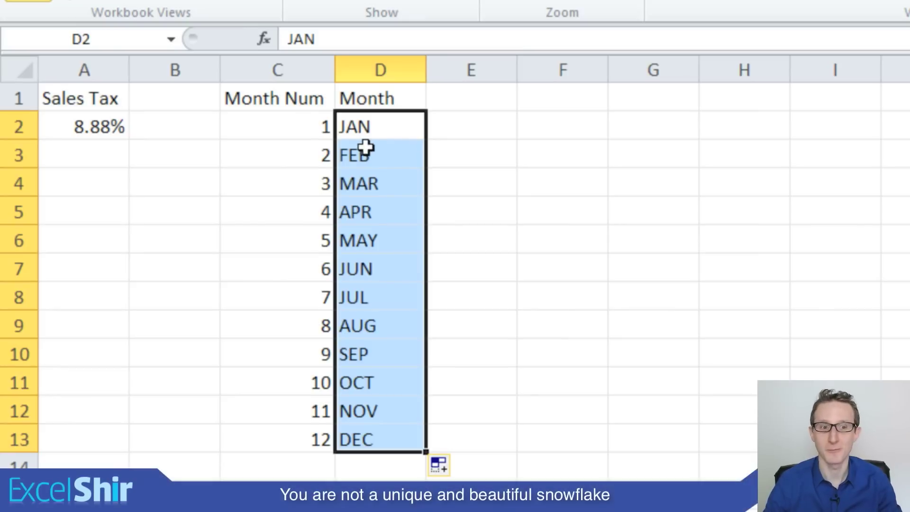
pyautogui.click(379, 154)
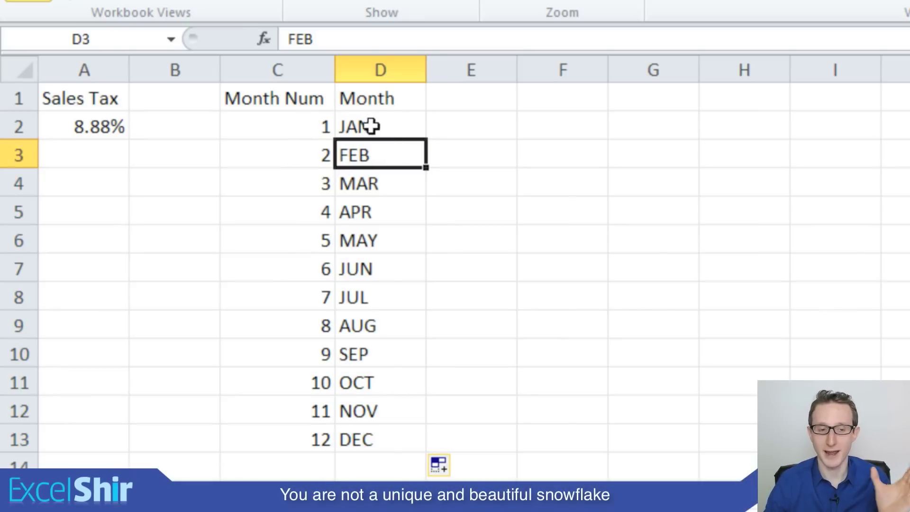
pyautogui.click(371, 125)
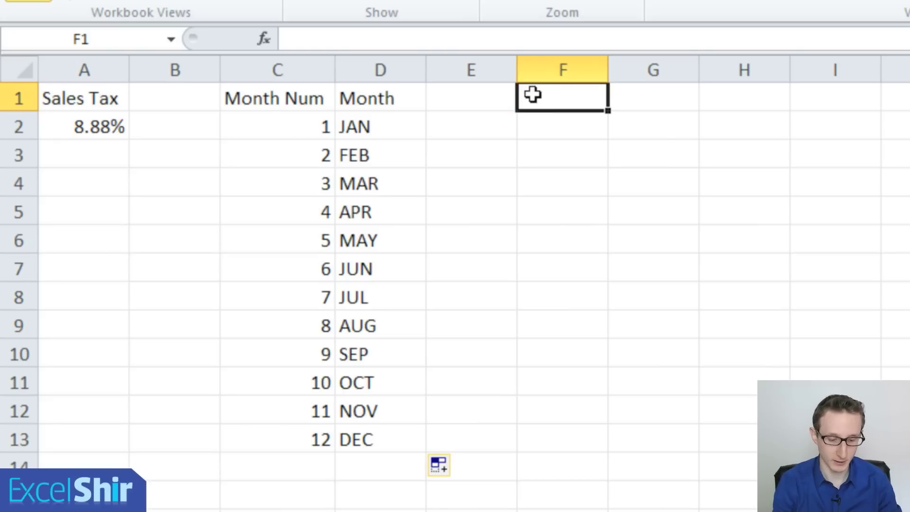
# Add Weekday Num and Weekday headers, fill numbers 1–7, and enter Sunday in G2
pyautogui.write('Weekday Num')
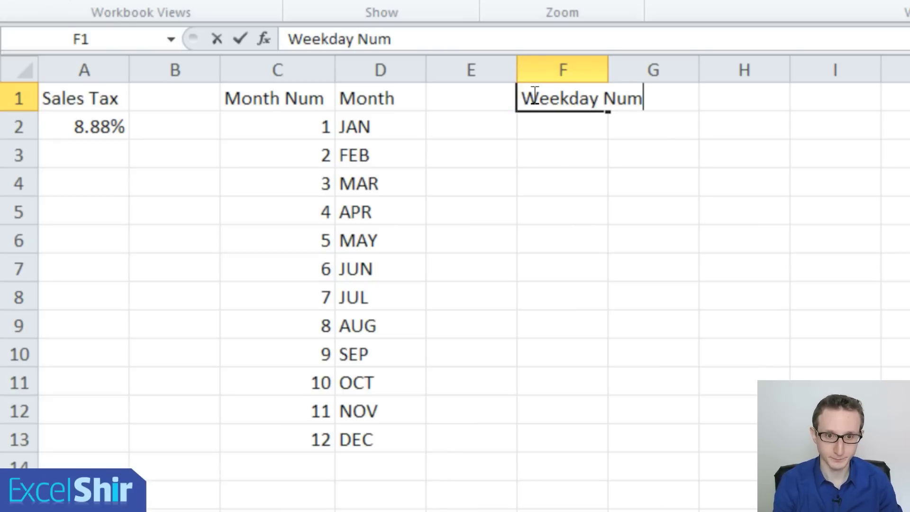
pyautogui.press('Enter')
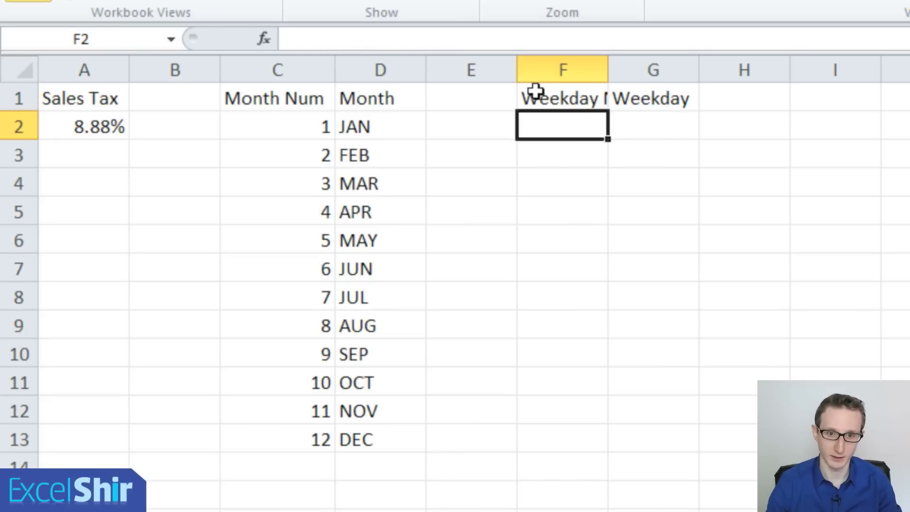
pyautogui.write('1')
pyautogui.click(562, 156)
pyautogui.write('2')
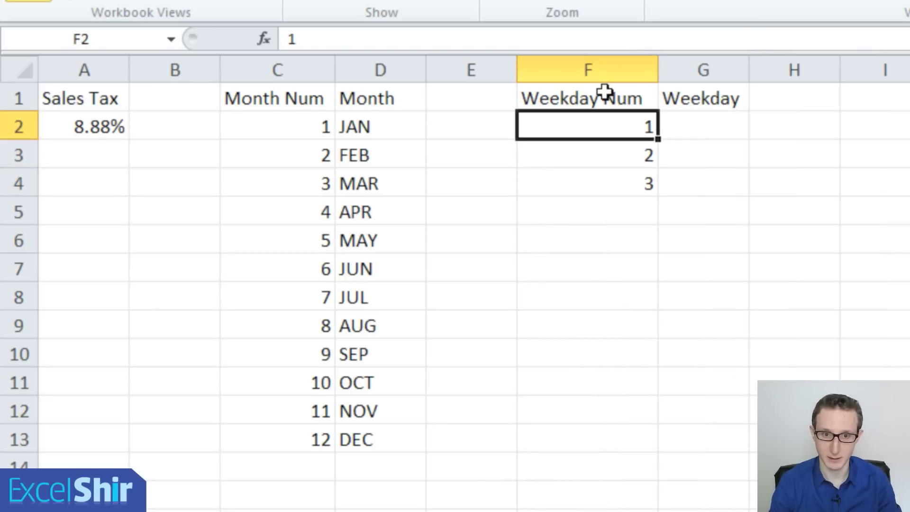
pyautogui.moveTo(586, 126); pyautogui.dragTo(586, 183)
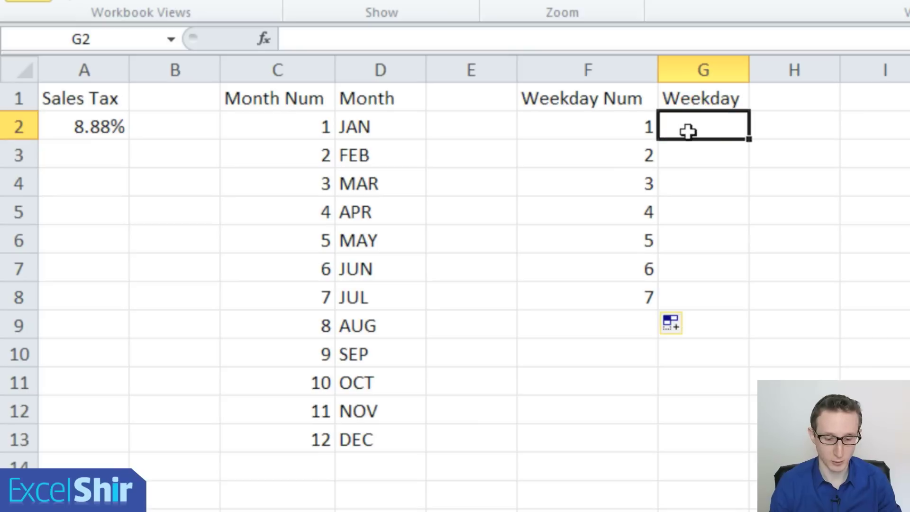
pyautogui.write('Sunday')
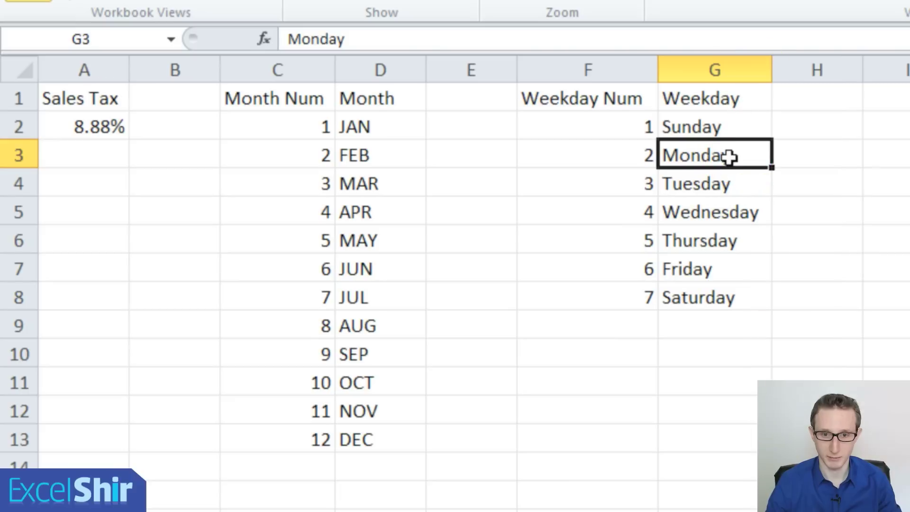
pyautogui.moveTo(646, 147)
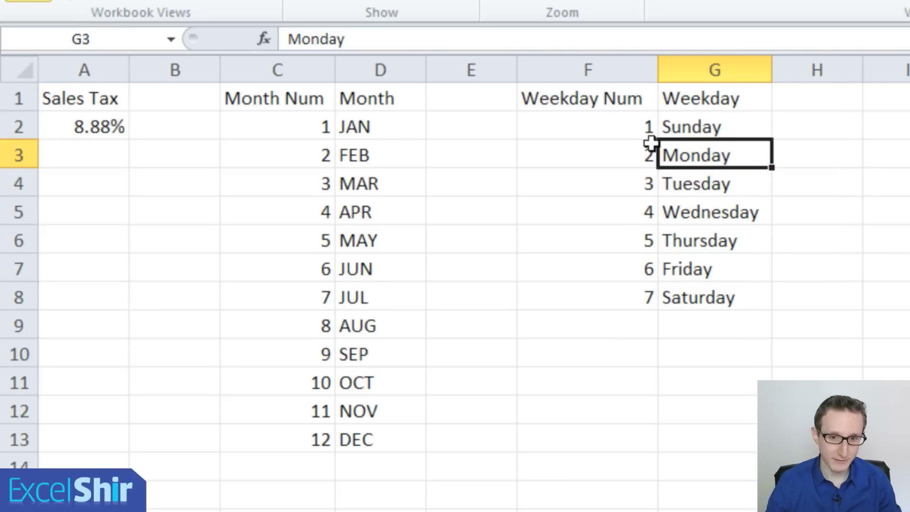
pyautogui.moveTo(314, 113)
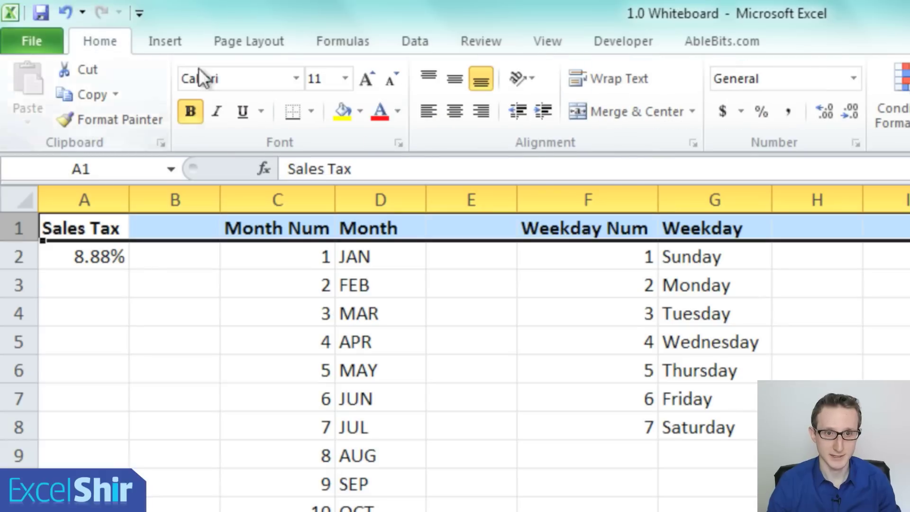
pyautogui.moveTo(517, 213)
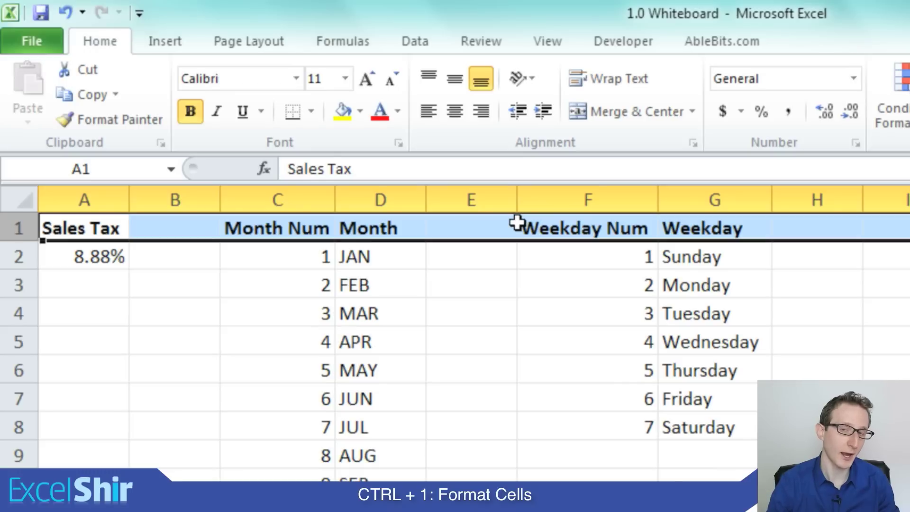
# Turn on Wrap text for header row 1 through Format Cells (Ctrl+1)
pyautogui.press('Ctrl+1')
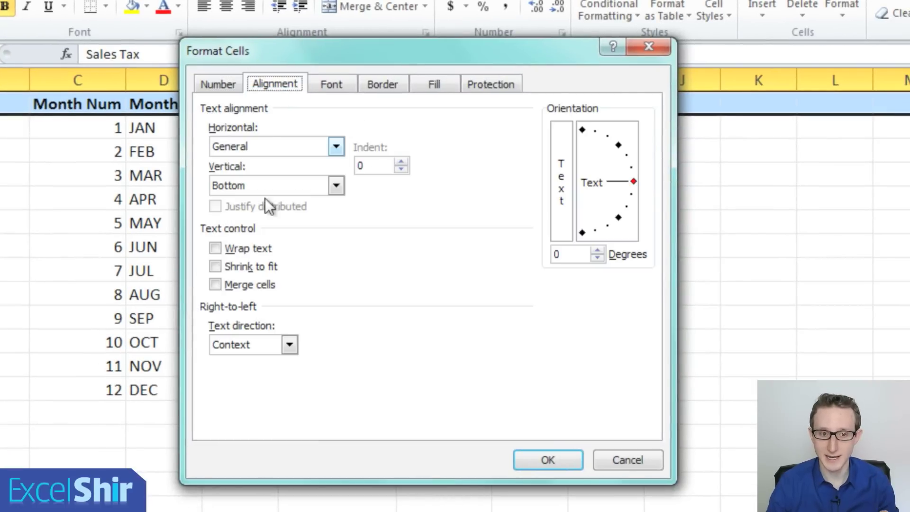
pyautogui.click(216, 248)
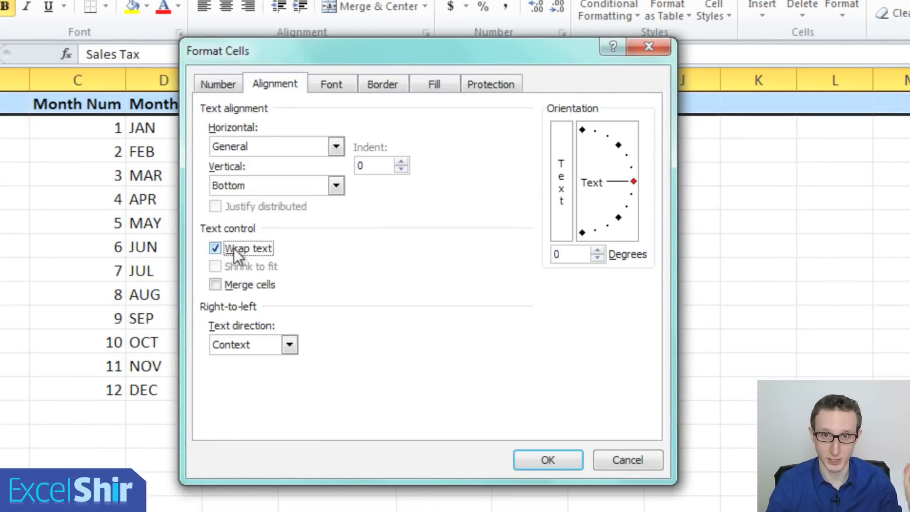
pyautogui.click(548, 460)
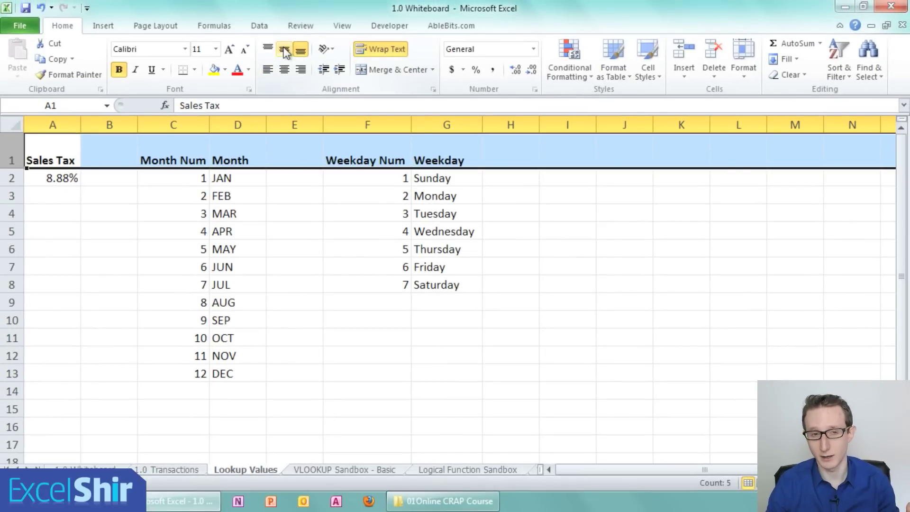
# Center the header text and narrow the lookup columns so Month Num and Weekday Num wrap
pyautogui.click(284, 69)
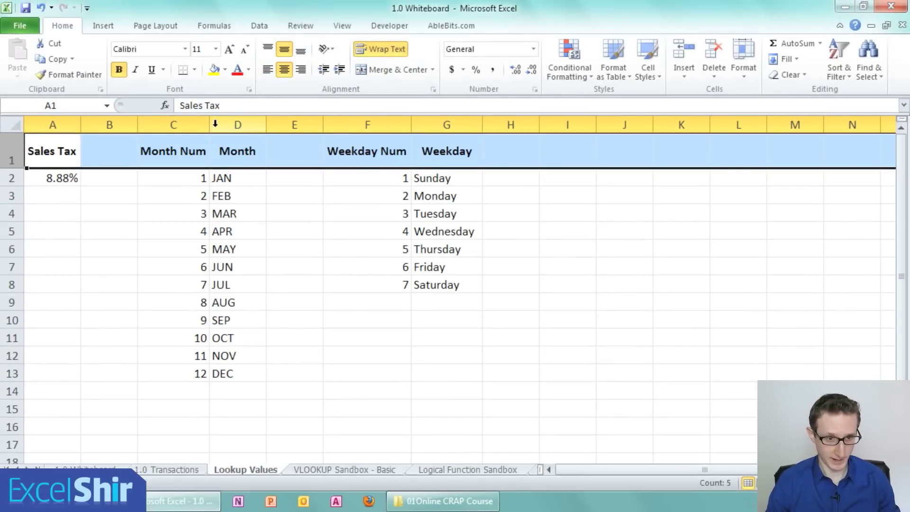
pyautogui.moveTo(209, 124); pyautogui.dragTo(192, 124)
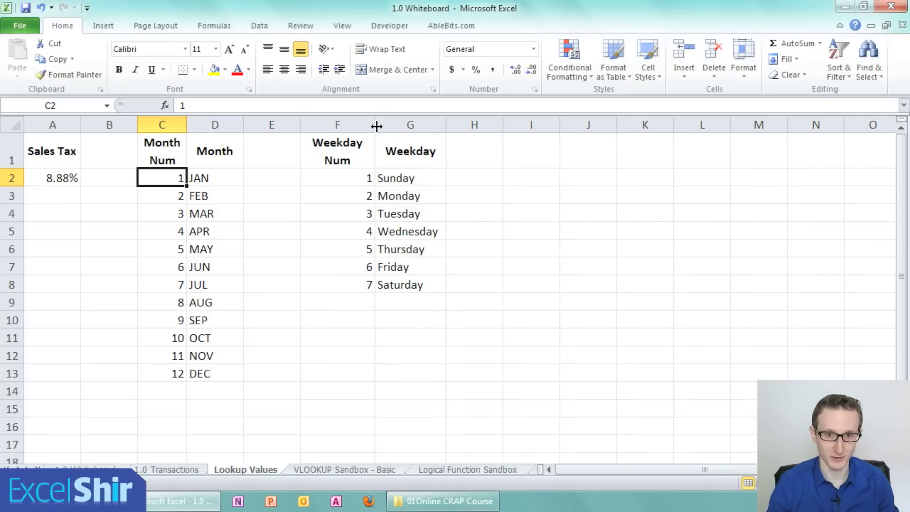
pyautogui.moveTo(377, 124); pyautogui.dragTo(365, 124)
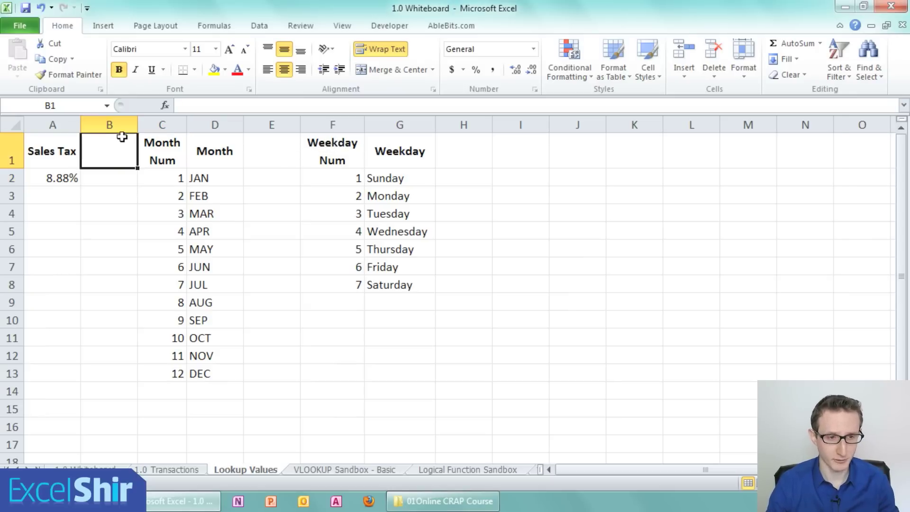
# Set the blank spacer columns B and E to a column width of 2
pyautogui.click(271, 151)
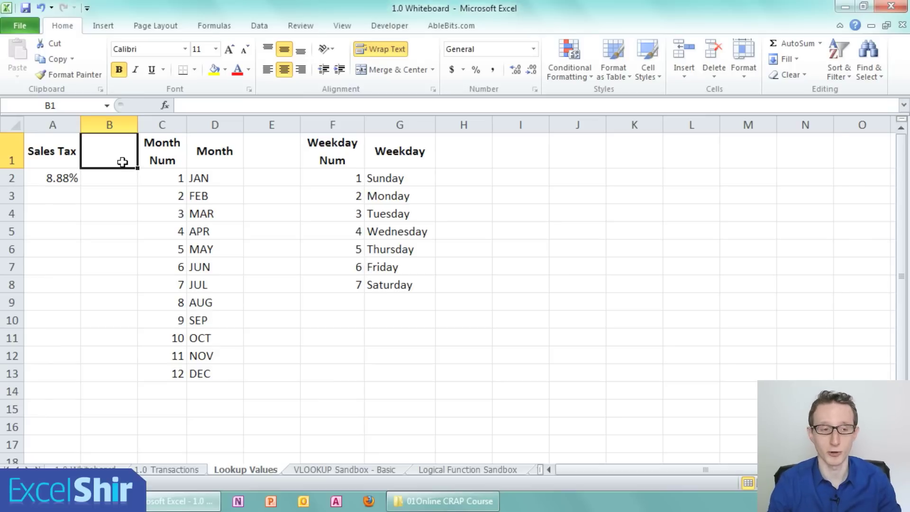
pyautogui.moveTo(123, 187)
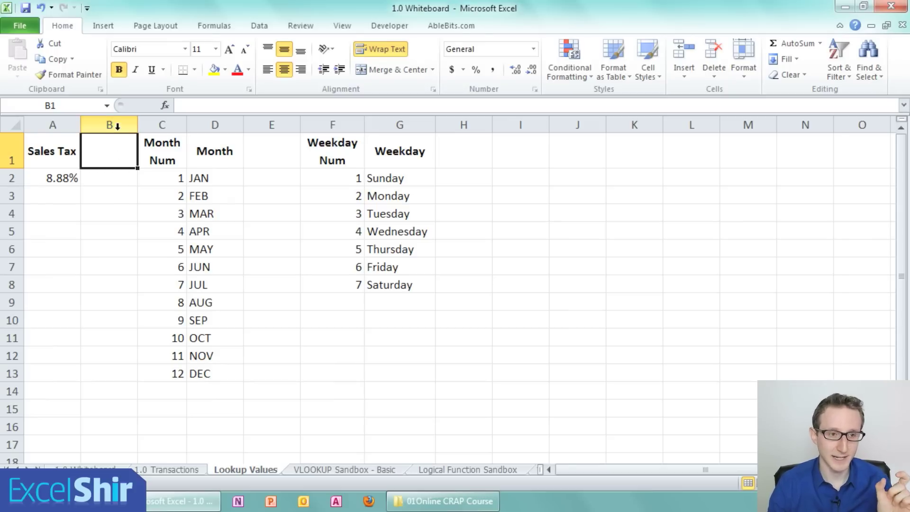
pyautogui.moveTo(121, 140)
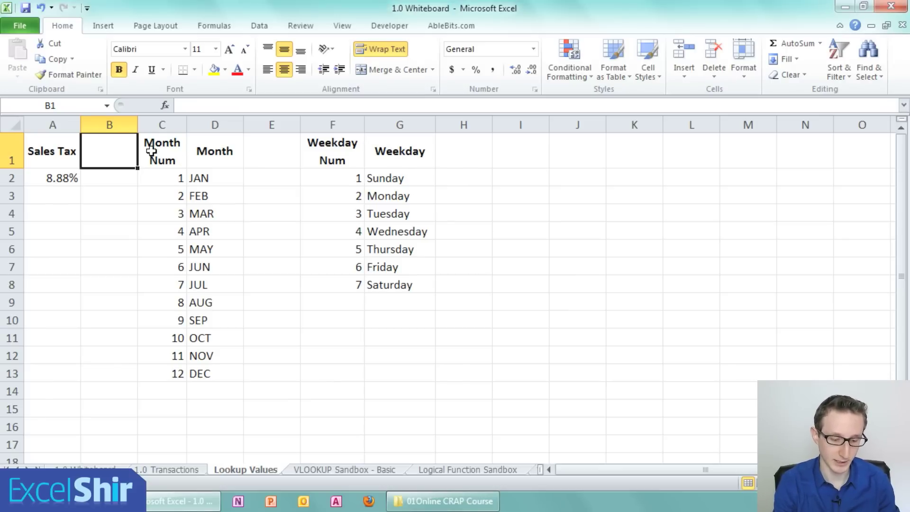
pyautogui.press('alt')
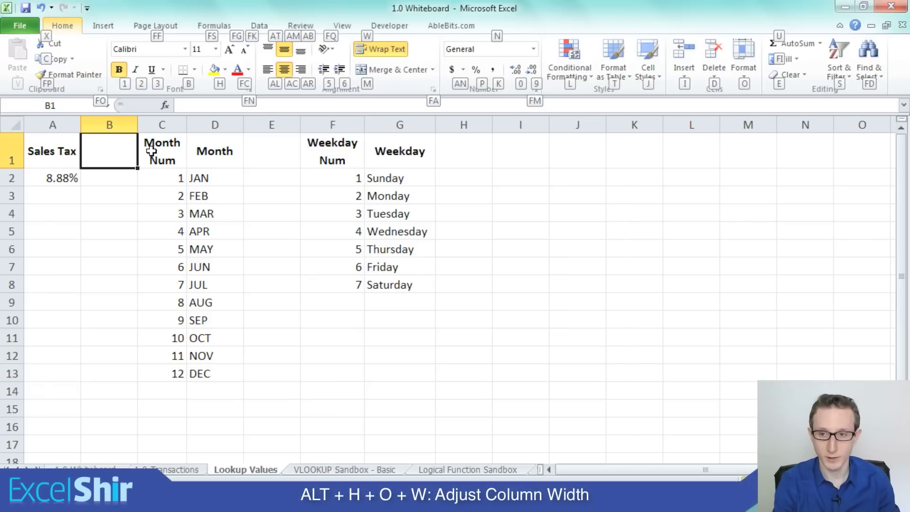
pyautogui.moveTo(675, 111)
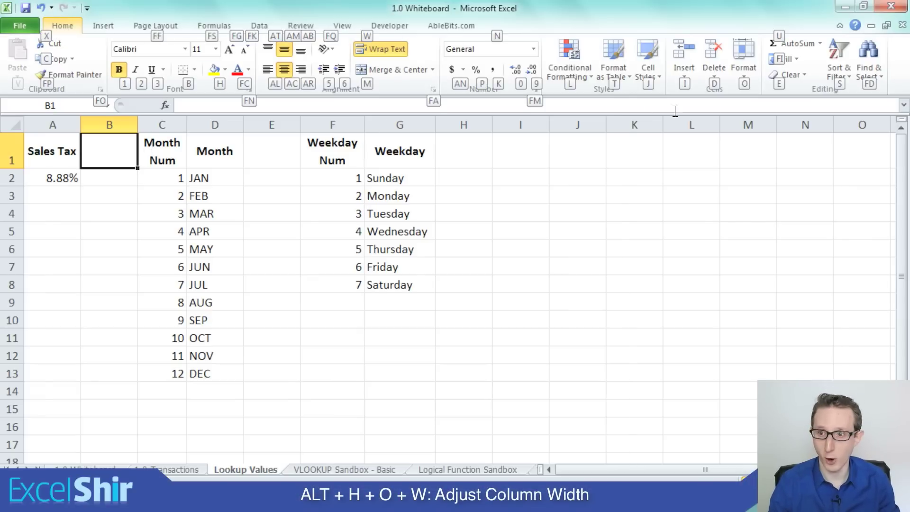
pyautogui.click(744, 56)
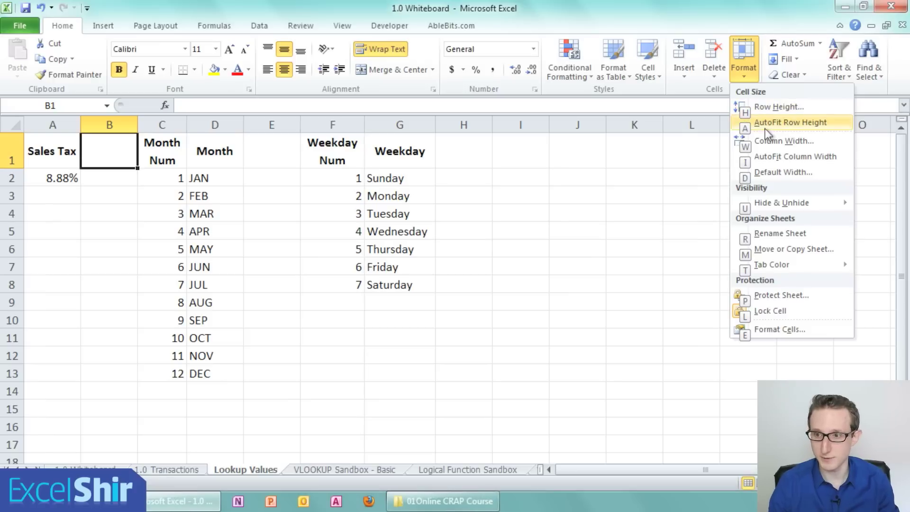
pyautogui.click(782, 140)
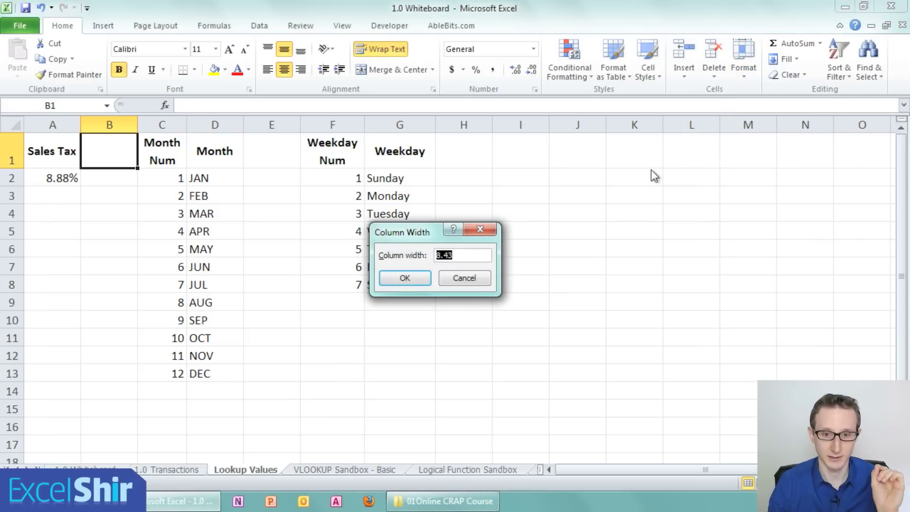
pyautogui.write('2')
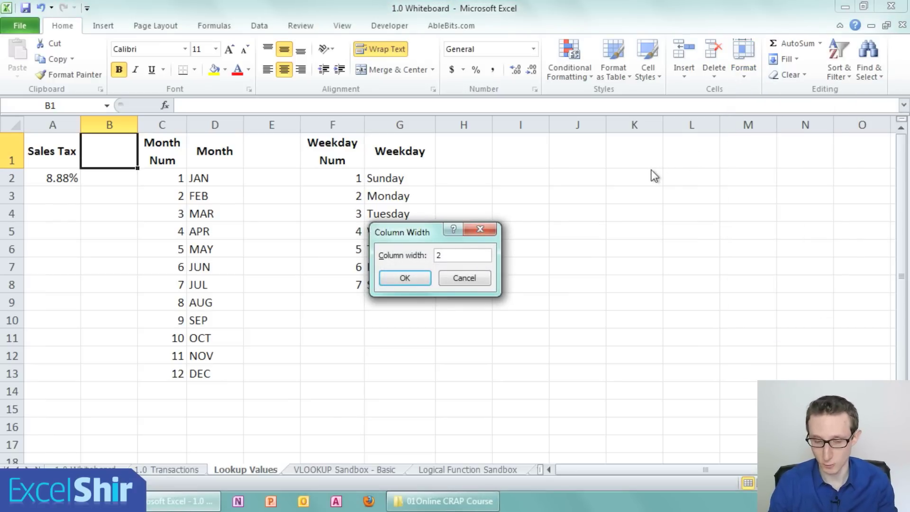
pyautogui.click(405, 278)
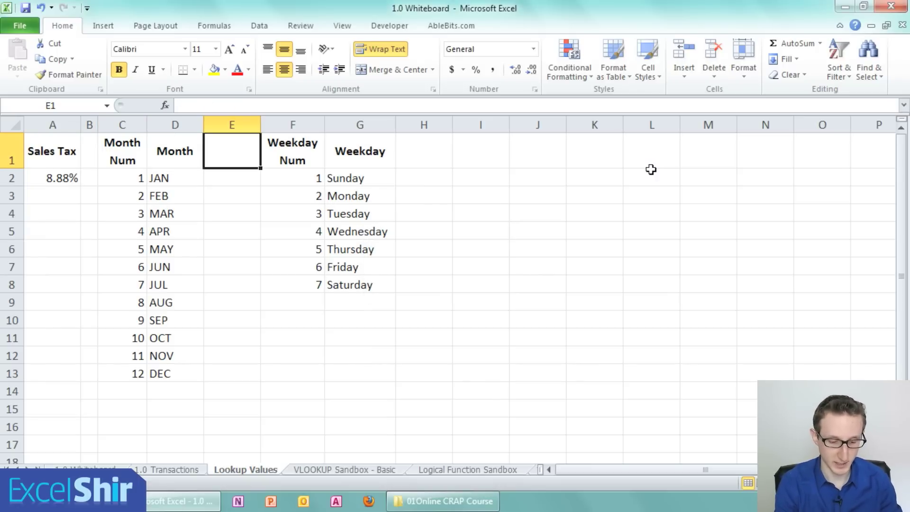
pyautogui.click(744, 56)
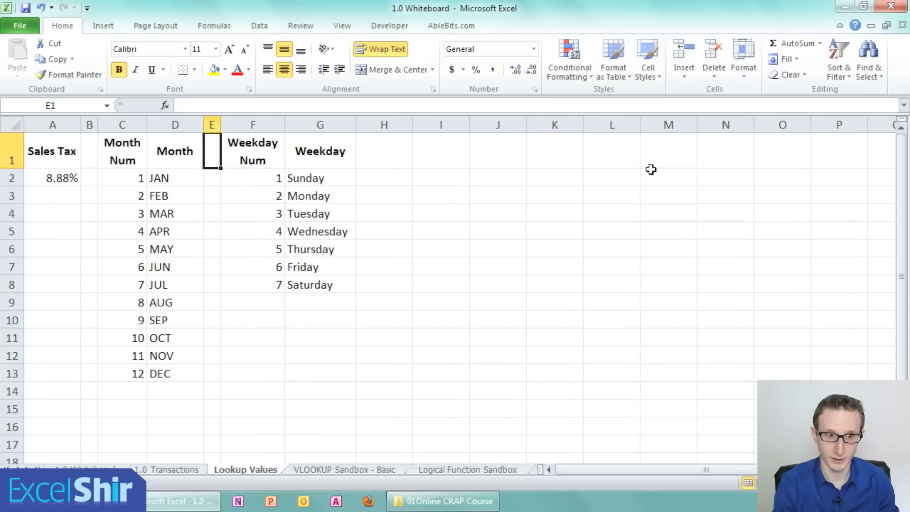
pyautogui.moveTo(406, 145)
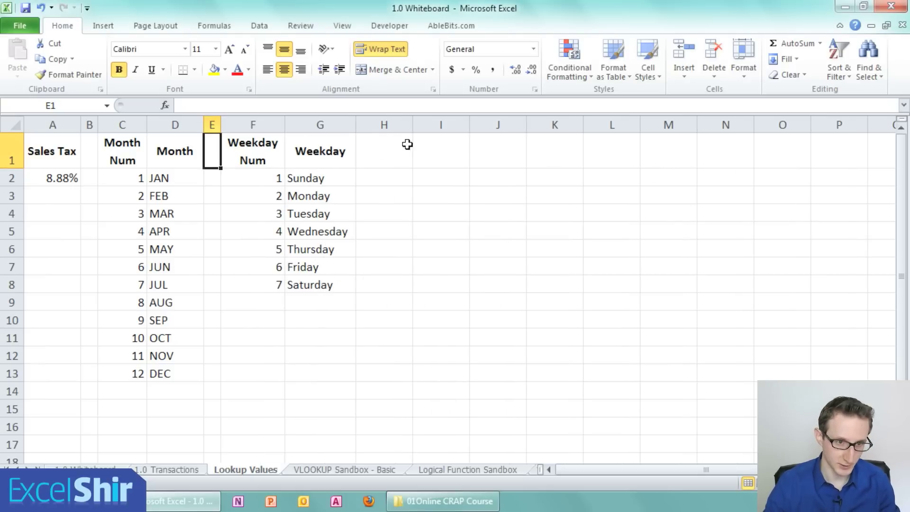
pyautogui.click(252, 196)
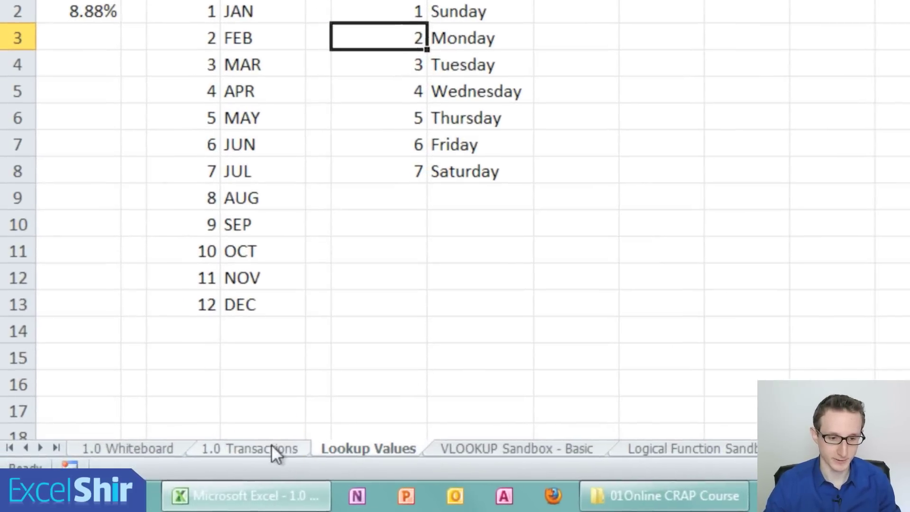
# On 1.0 Transactions, insert blank columns before Transaction Day and before Cleared Date
pyautogui.click(249, 449)
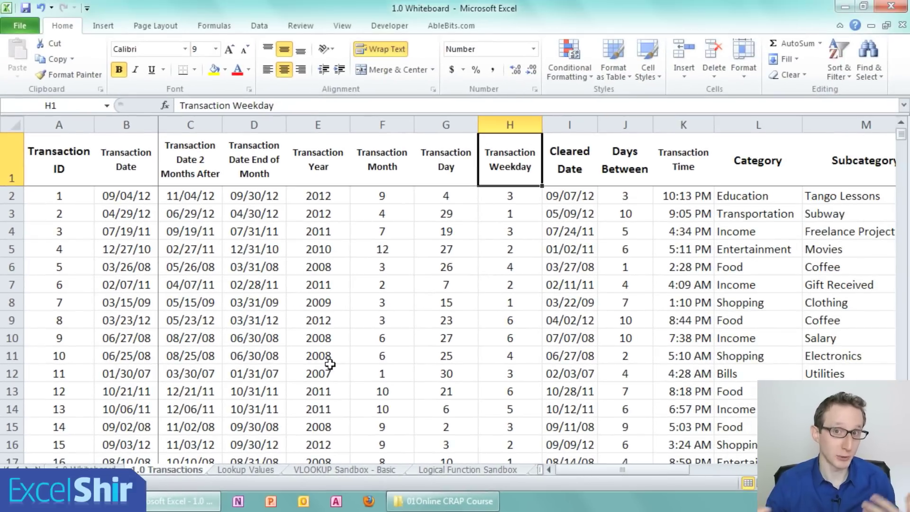
pyautogui.click(390, 160)
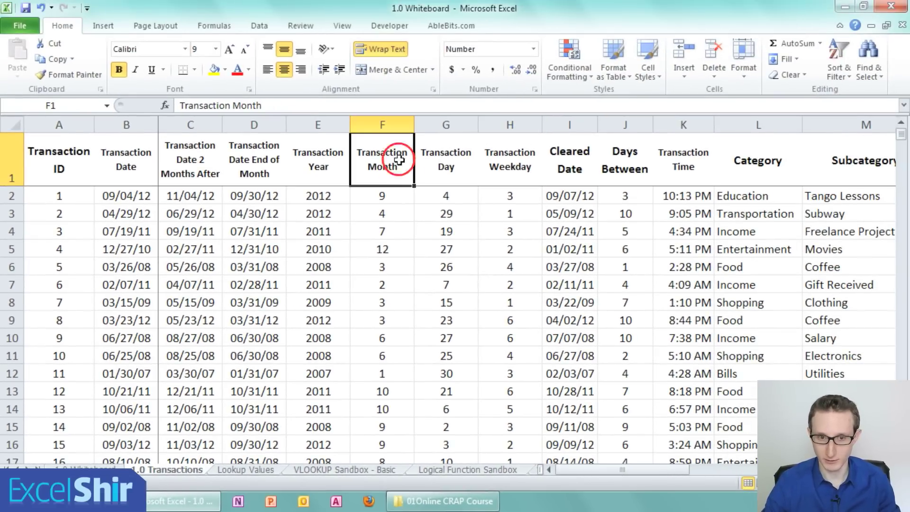
pyautogui.click(445, 161)
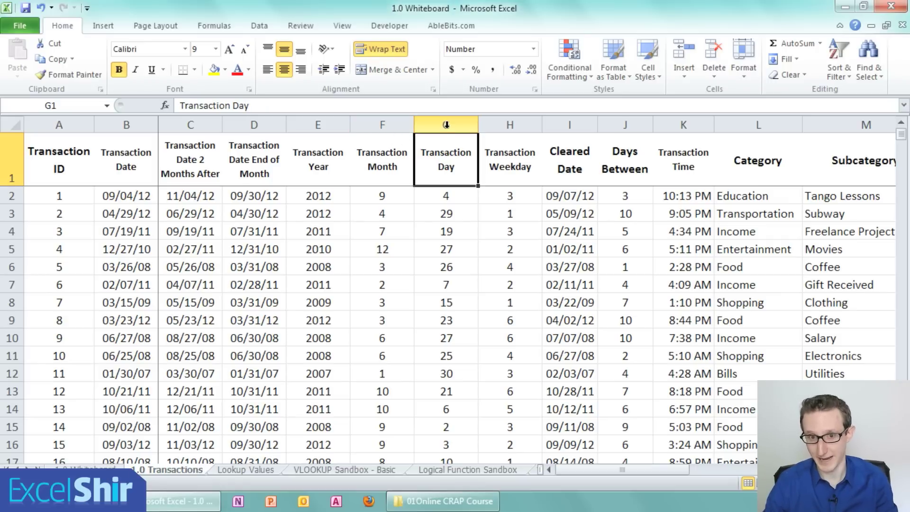
pyautogui.rightClick(446, 125)
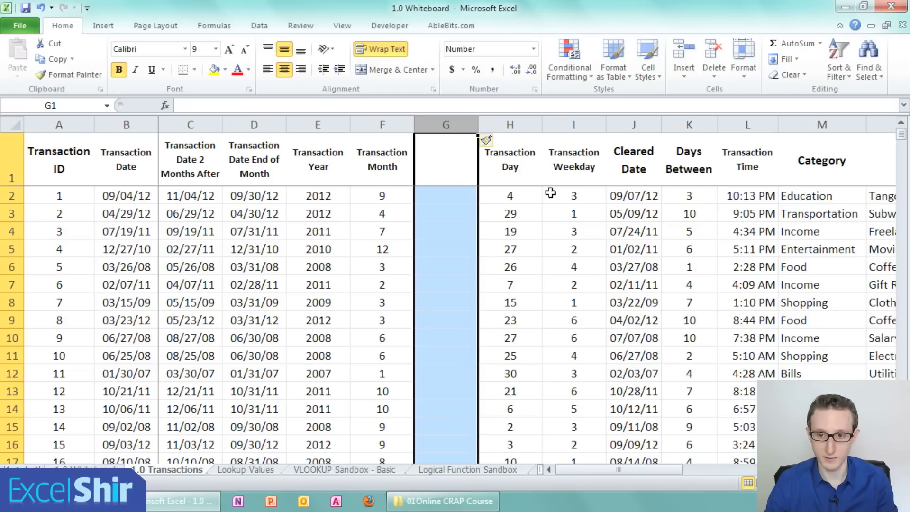
pyautogui.moveTo(621, 152)
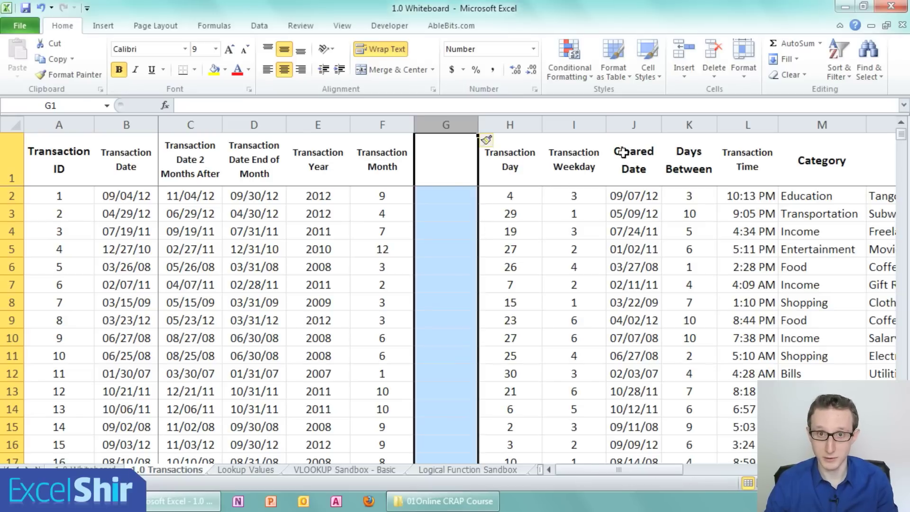
pyautogui.click(633, 213)
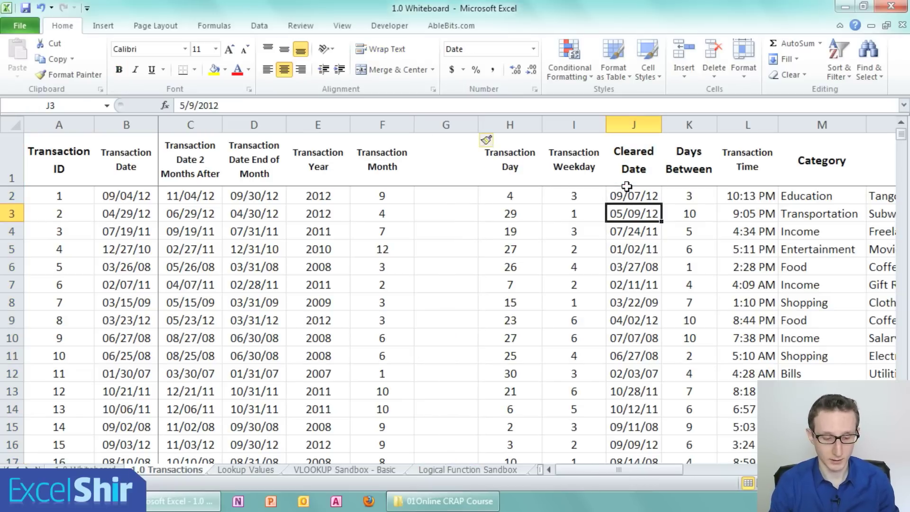
pyautogui.press('Ctrl+Space')
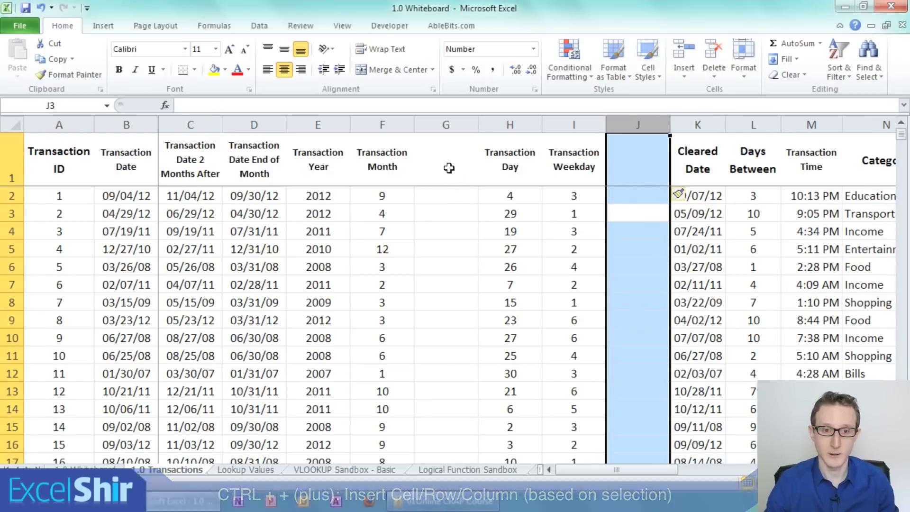
pyautogui.click(382, 166)
pyautogui.write(' Num')
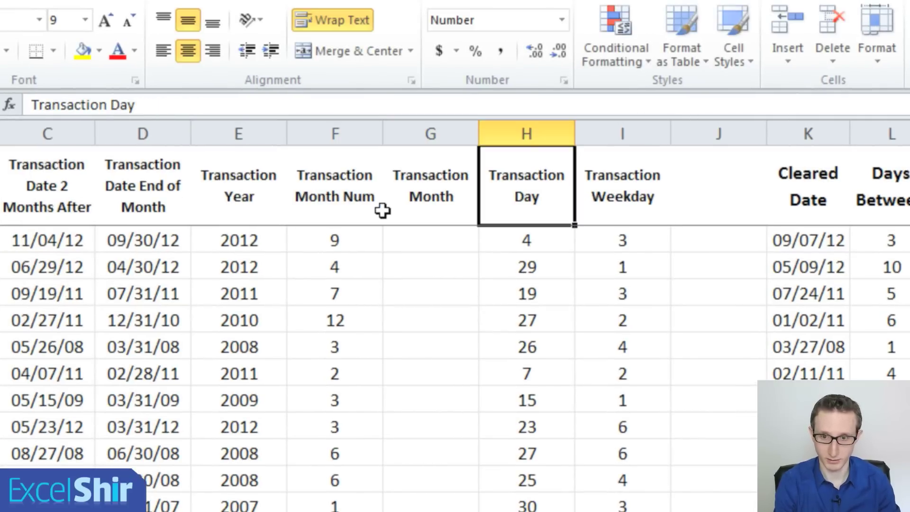
pyautogui.click(622, 133)
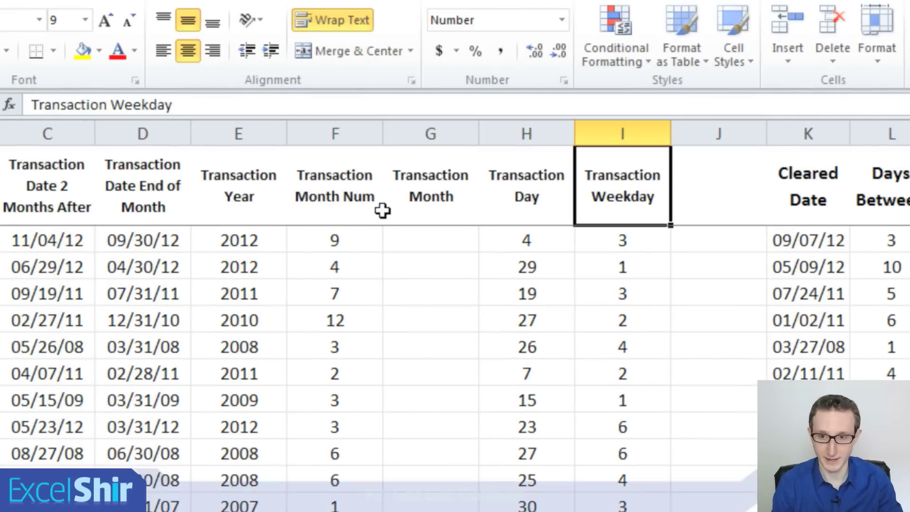
pyautogui.write('Num')
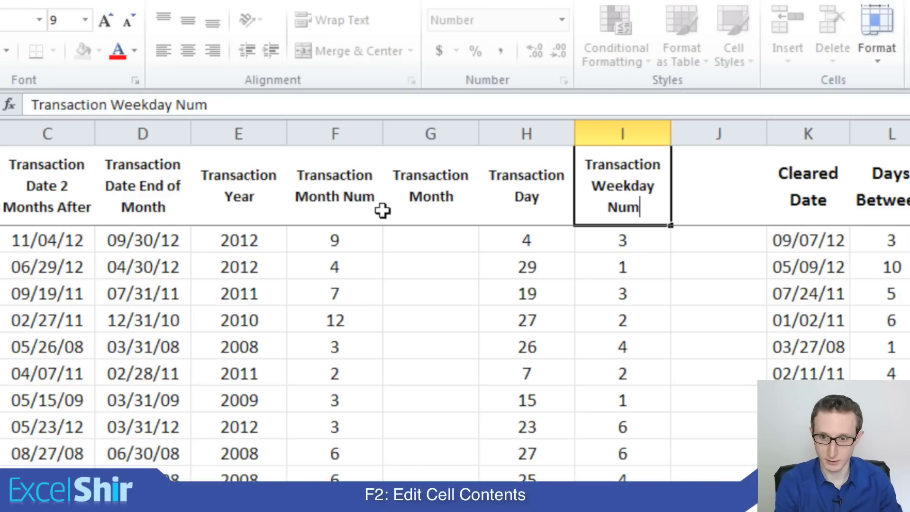
pyautogui.press('Tab')
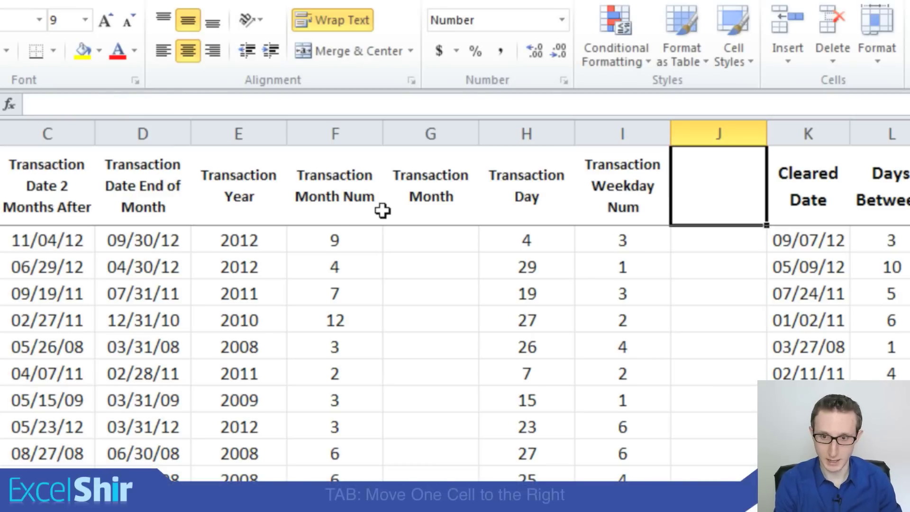
pyautogui.write('Transaction Weekday')
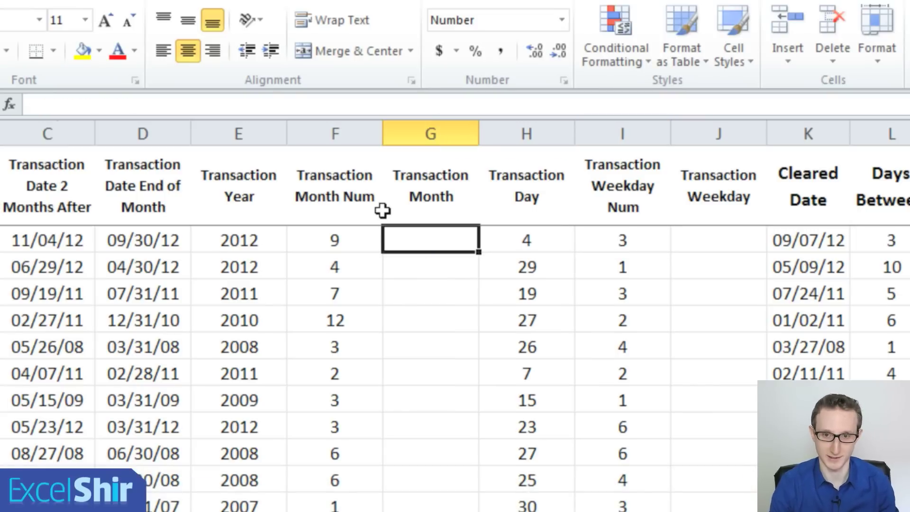
pyautogui.moveTo(398, 242)
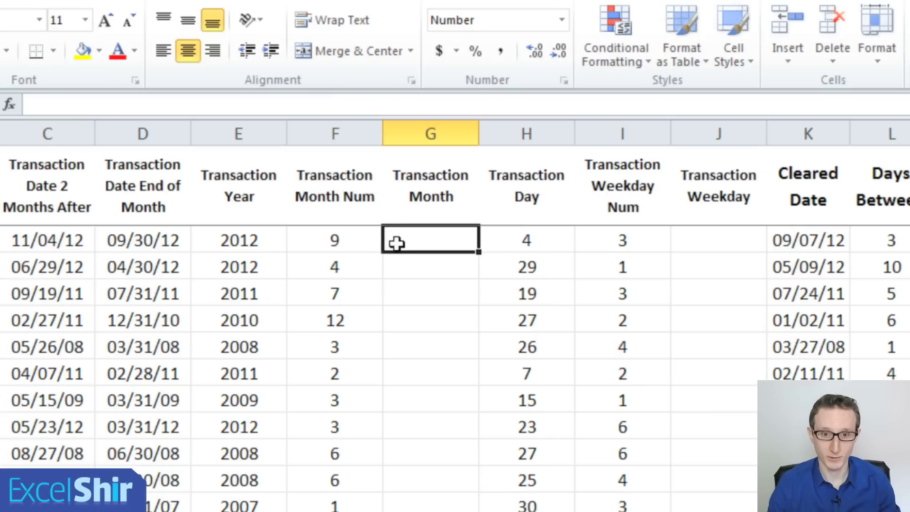
pyautogui.click(334, 240)
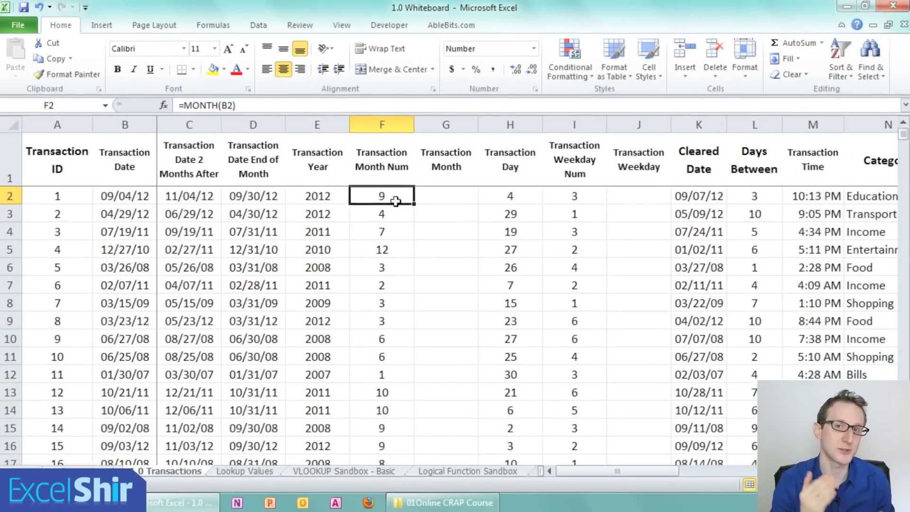
pyautogui.click(244, 471)
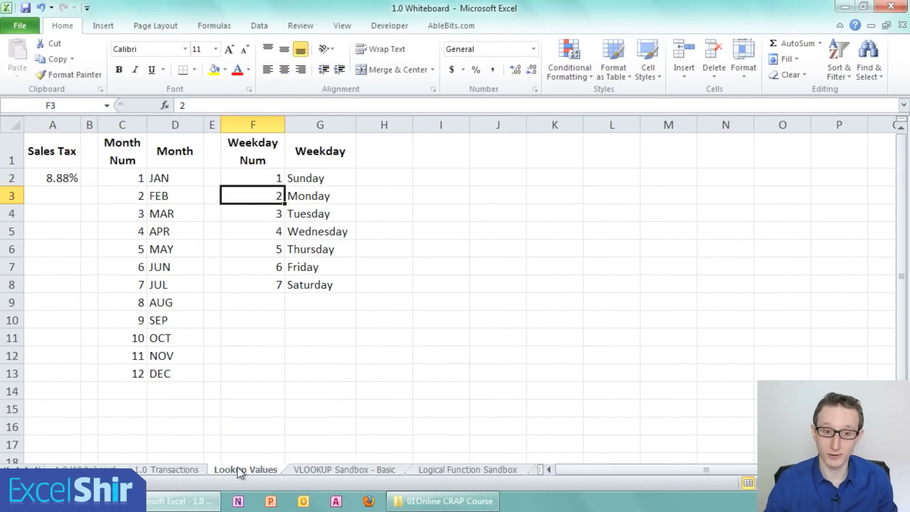
pyautogui.click(122, 267)
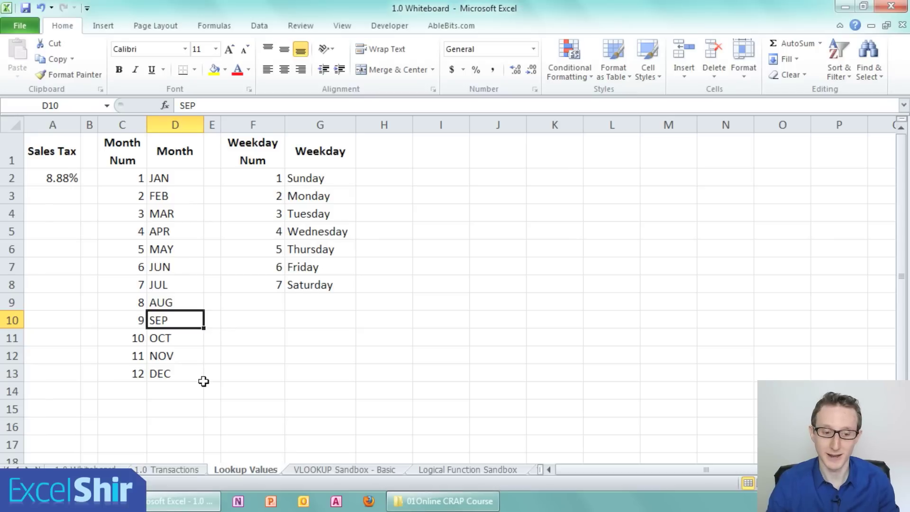
pyautogui.moveTo(185, 483)
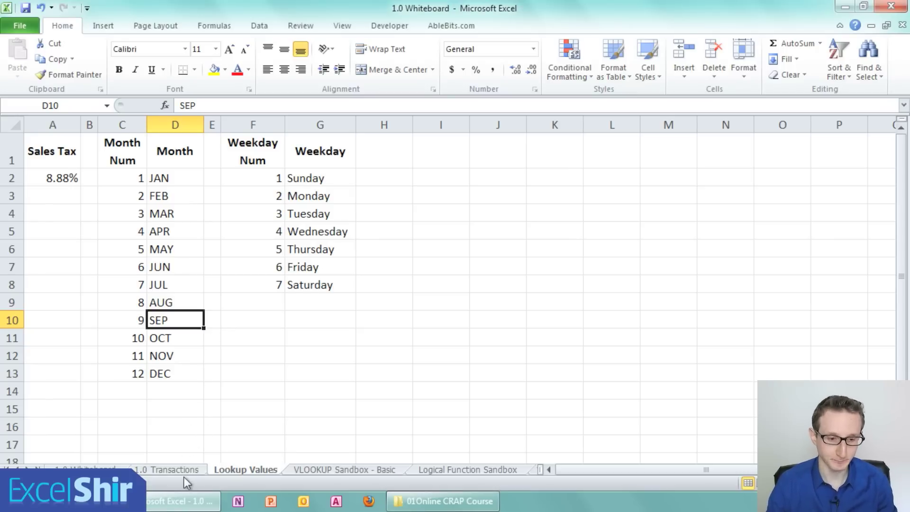
pyautogui.click(169, 469)
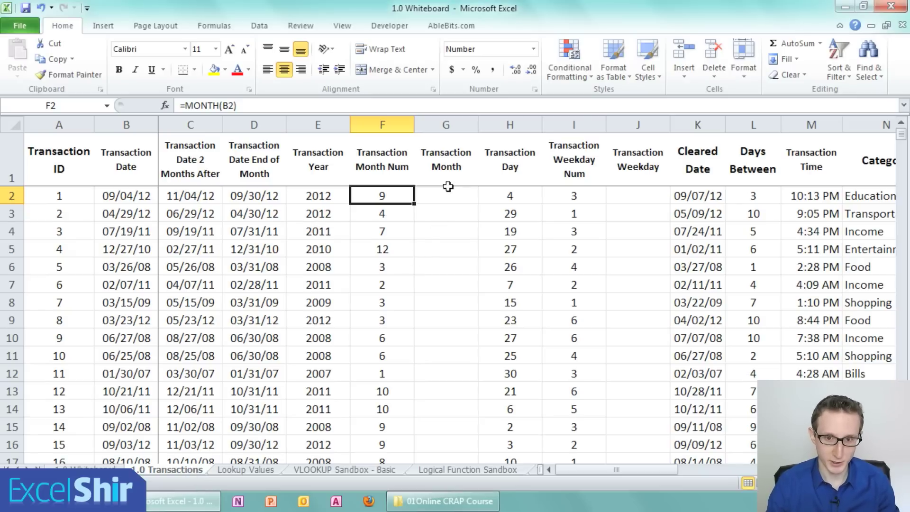
pyautogui.click(446, 196)
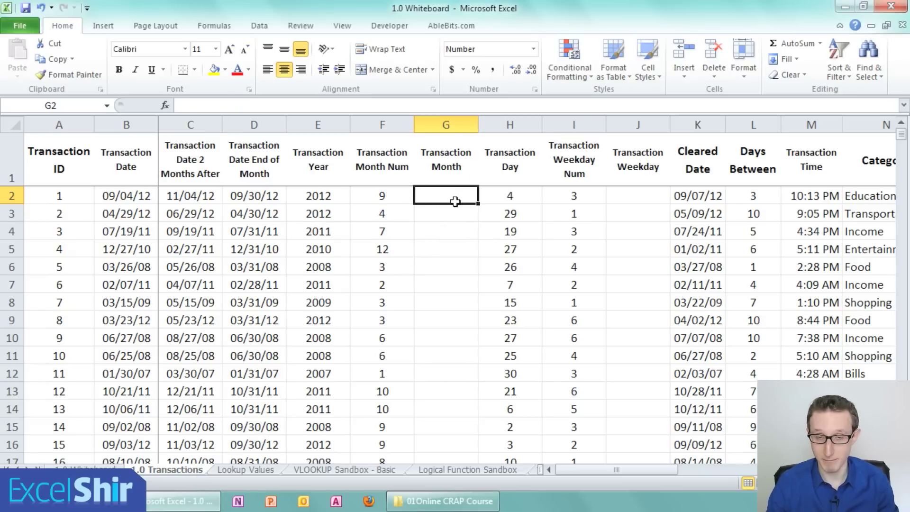
pyautogui.scroll(-3)
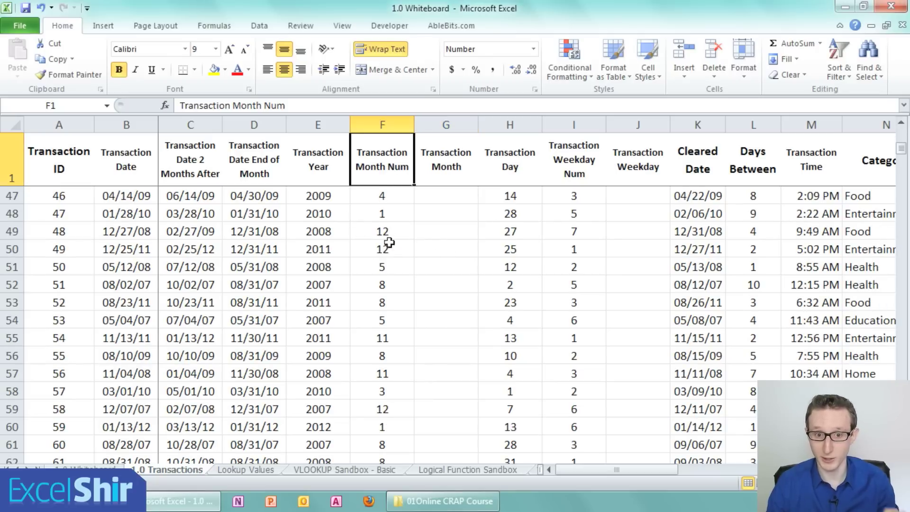
pyautogui.click(446, 195)
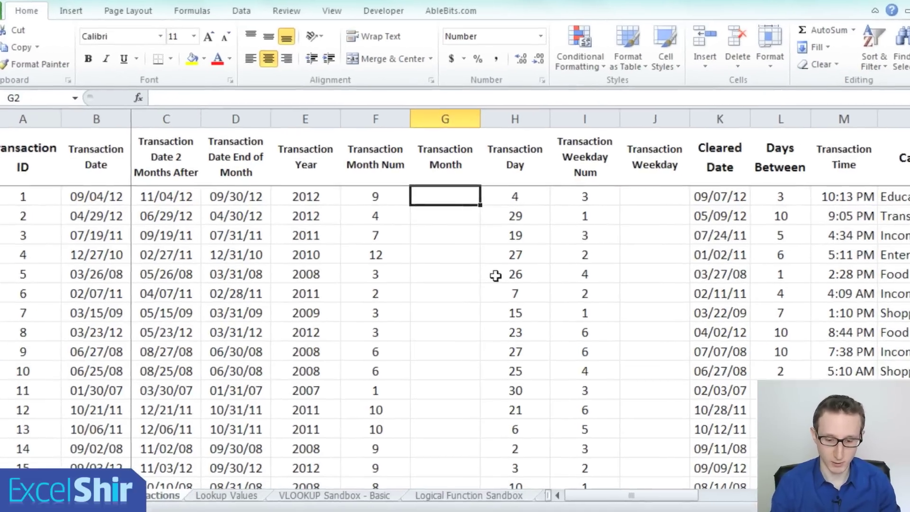
# Start =VLOOKUP( in G2 with F2 as the lookup value
pyautogui.write('=VLOOKU')
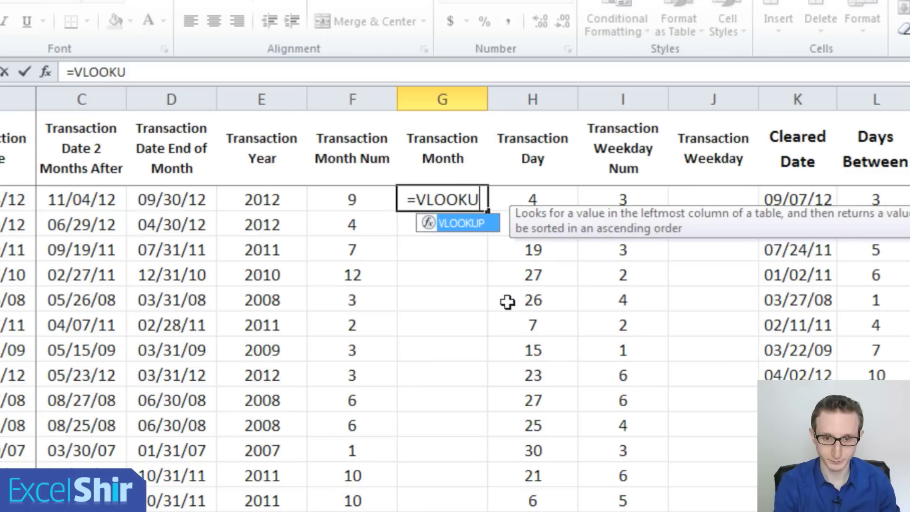
pyautogui.write('(')
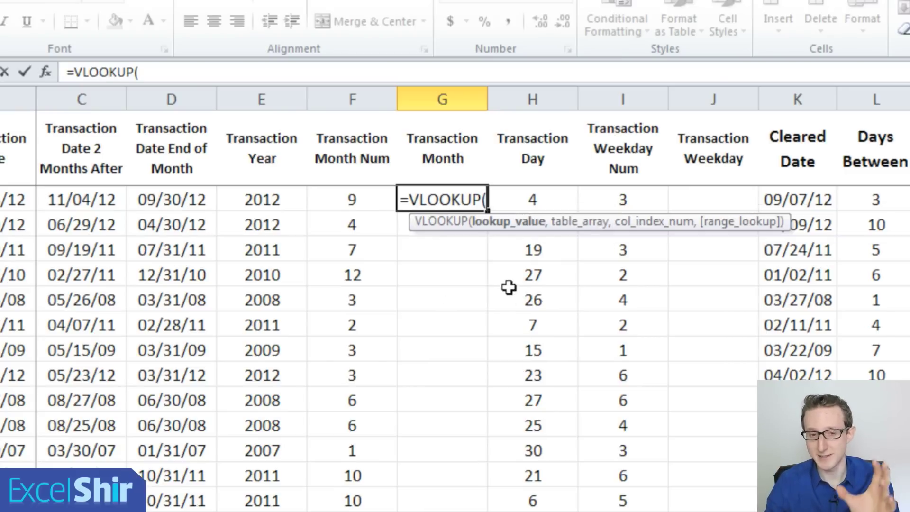
pyautogui.moveTo(494, 243)
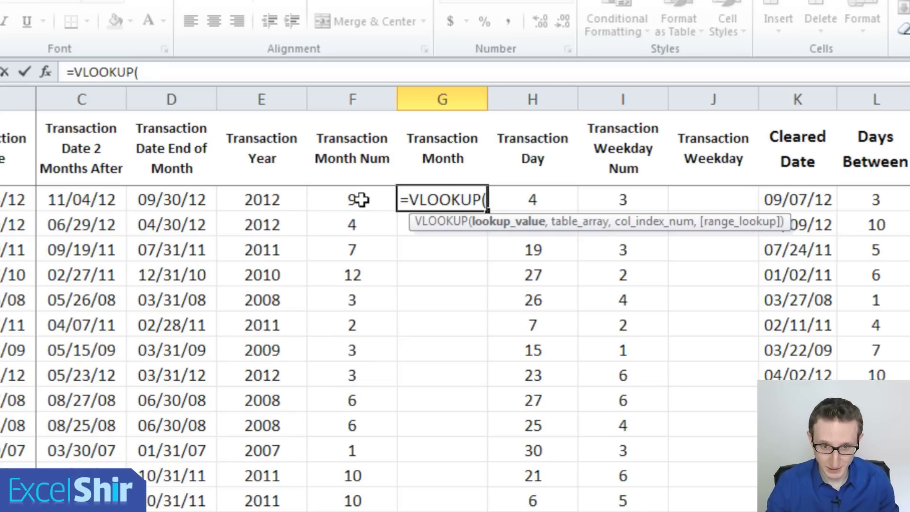
pyautogui.click(352, 199)
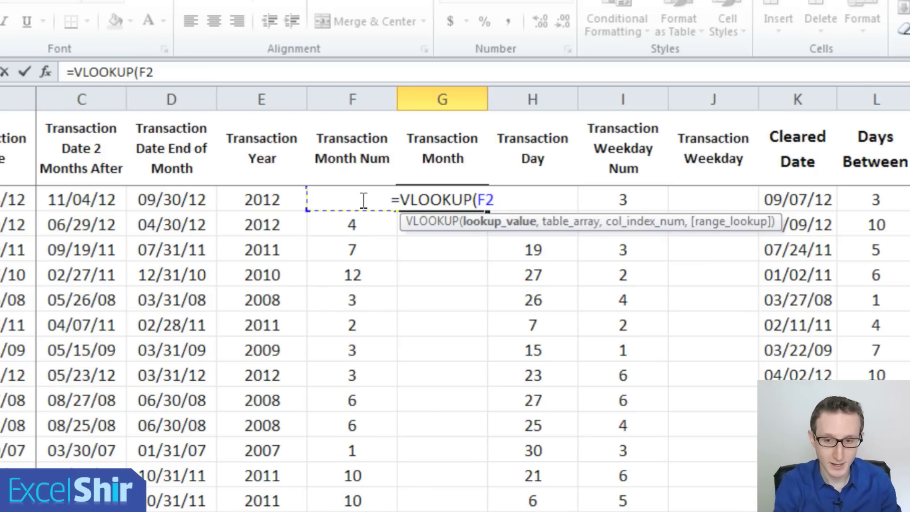
# Add the absolute Lookup Values month table C2:D13, column index 2 and FALSE to G2's formula
pyautogui.write(',')
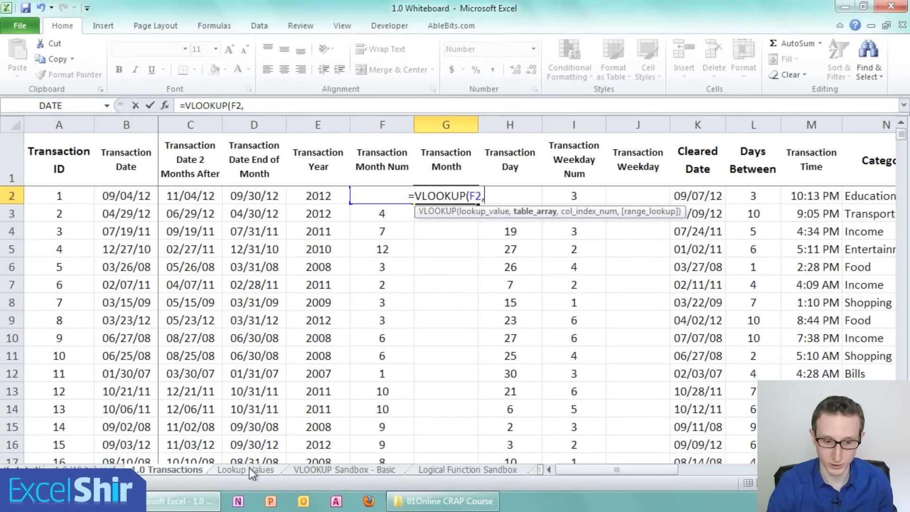
pyautogui.click(244, 470)
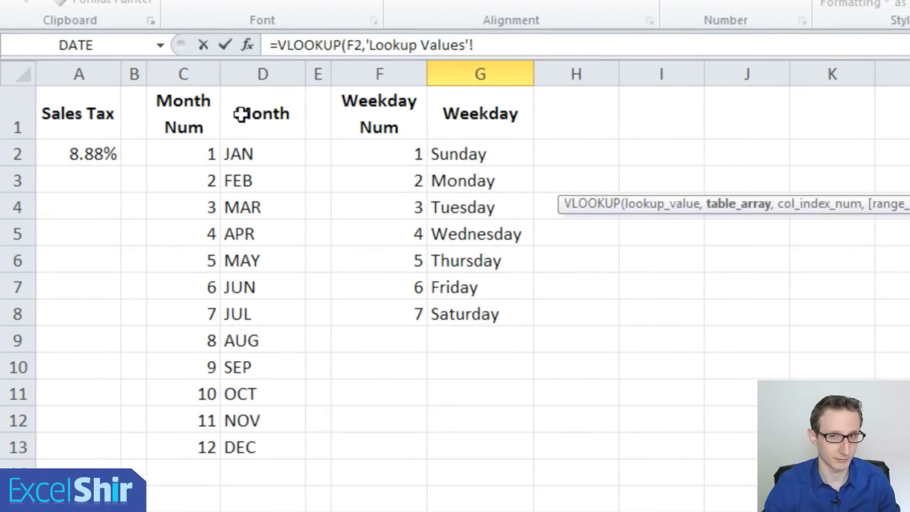
pyautogui.moveTo(183, 153); pyautogui.dragTo(183, 181)
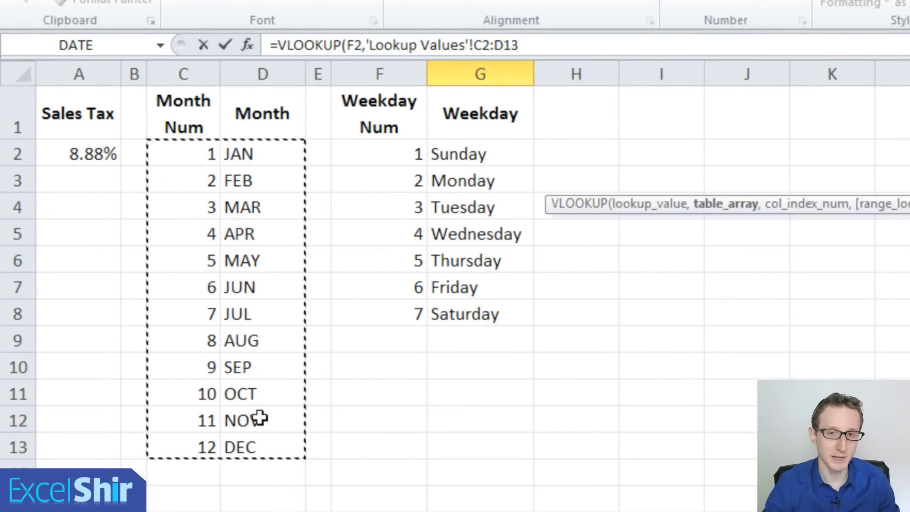
pyautogui.press('F4')
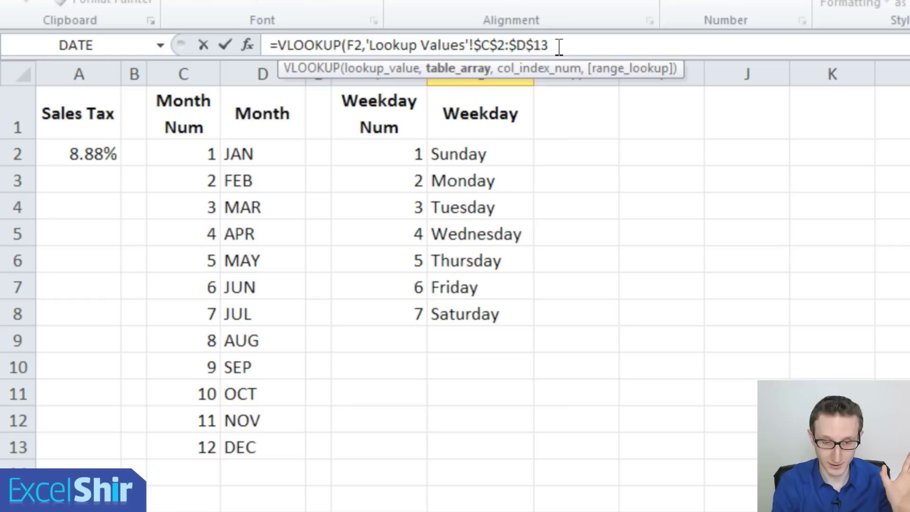
pyautogui.write(',')
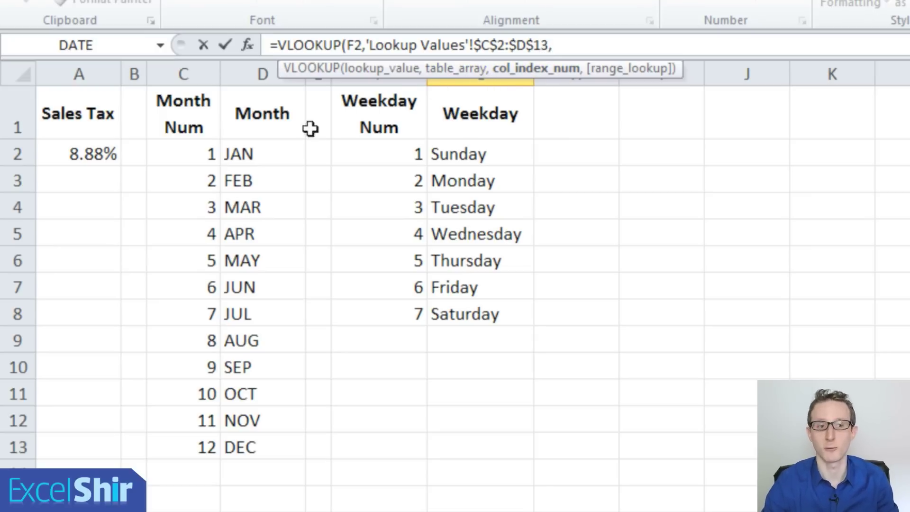
pyautogui.moveTo(190, 260)
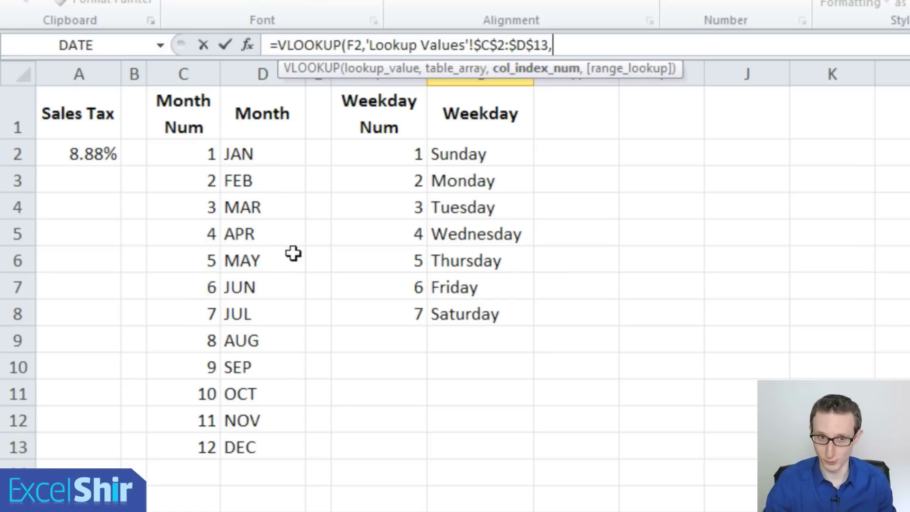
pyautogui.moveTo(281, 219)
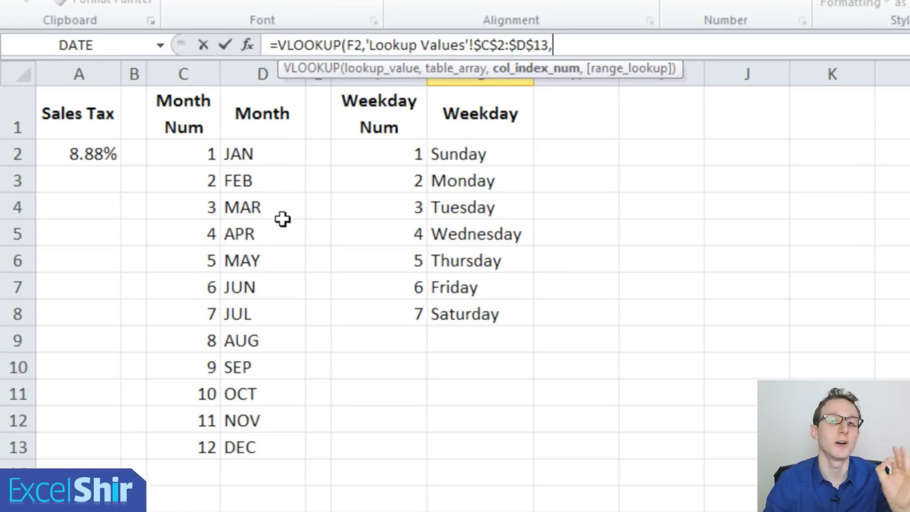
pyautogui.moveTo(292, 185)
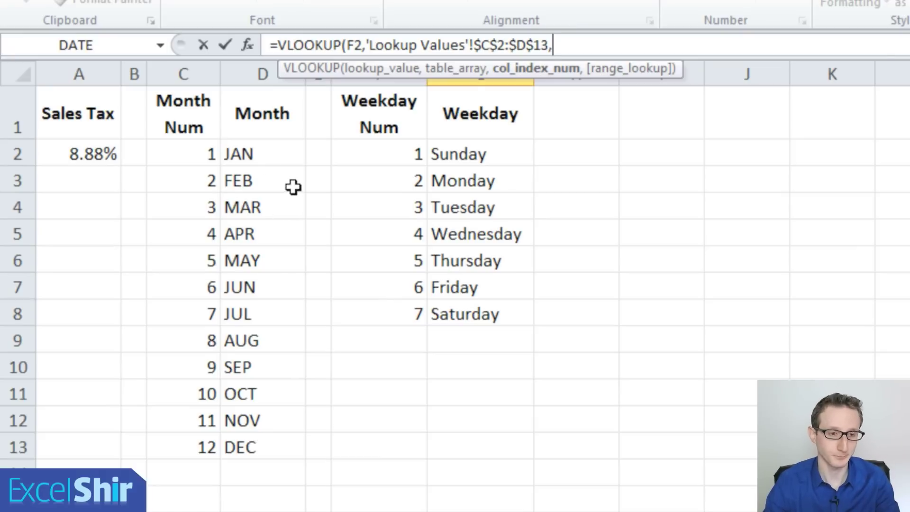
pyautogui.moveTo(192, 192)
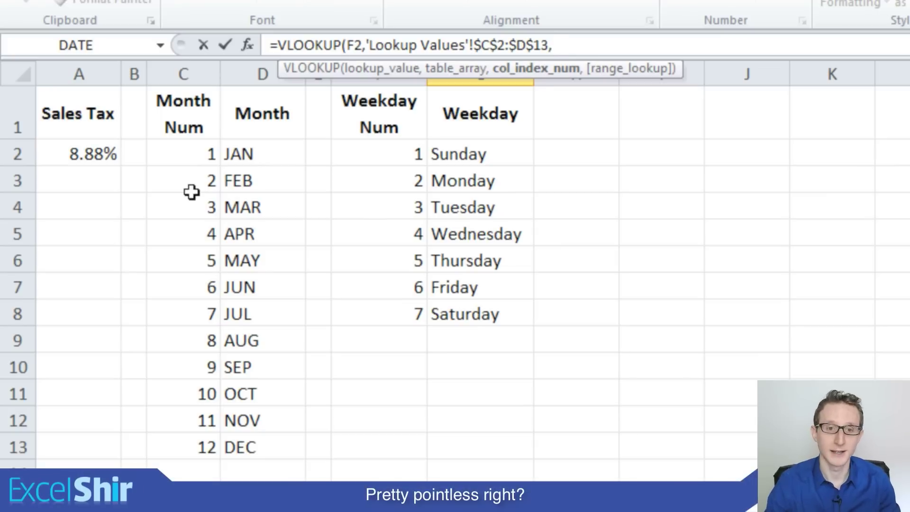
pyautogui.write('2')
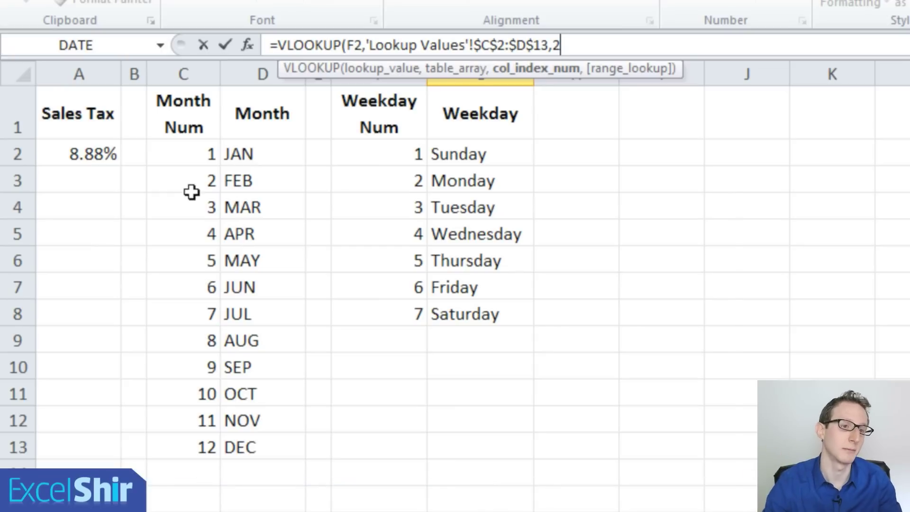
pyautogui.moveTo(230, 283)
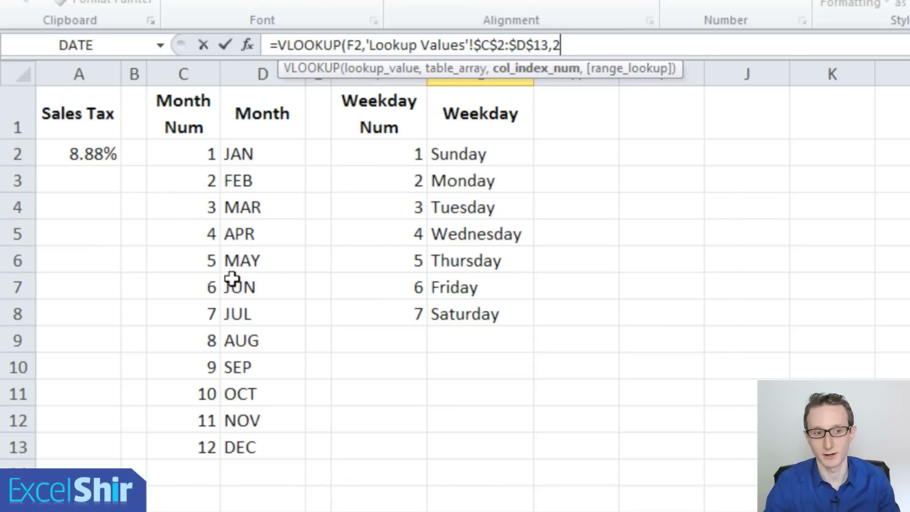
pyautogui.write(',')
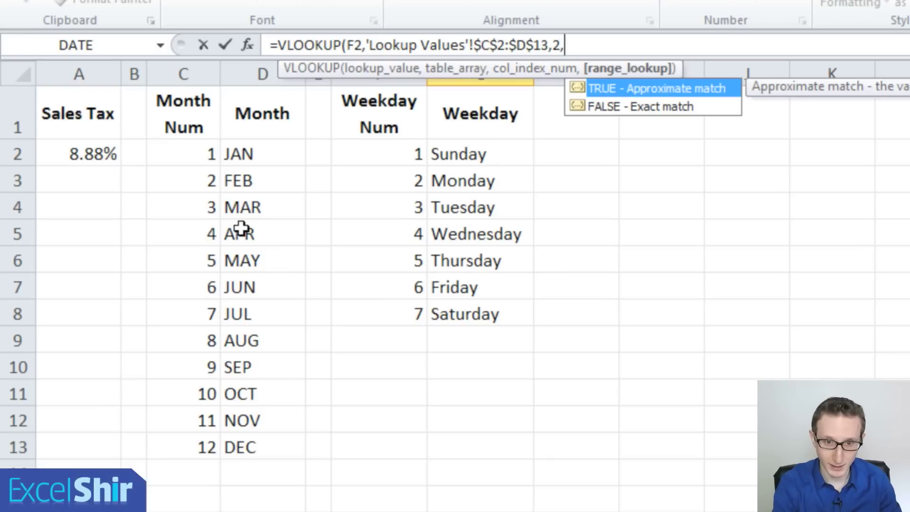
pyautogui.write('FAL')
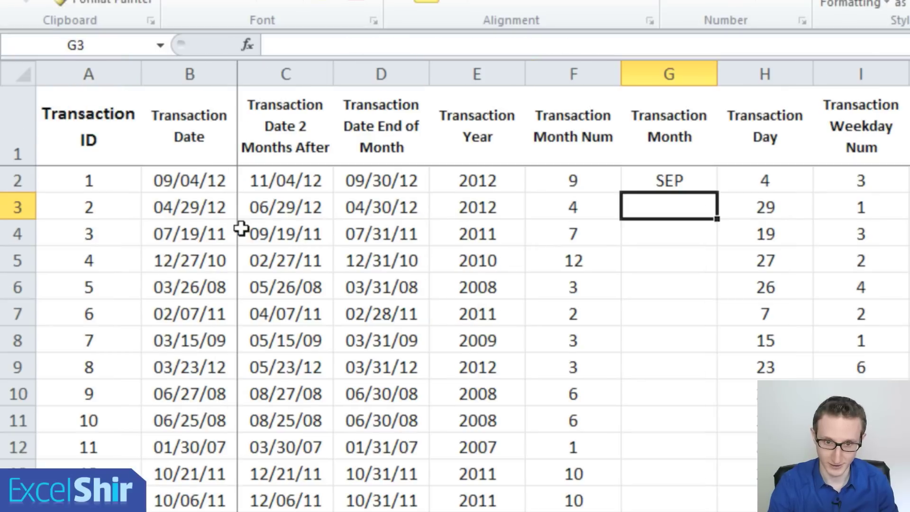
# Commit the G2 month VLOOKUP formula and recheck that it returns SEP
pyautogui.click(669, 180)
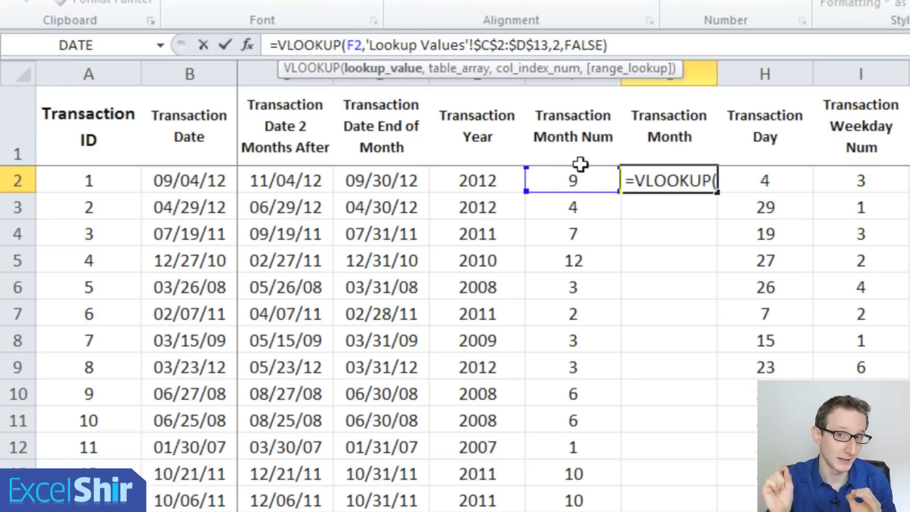
pyautogui.moveTo(507, 33)
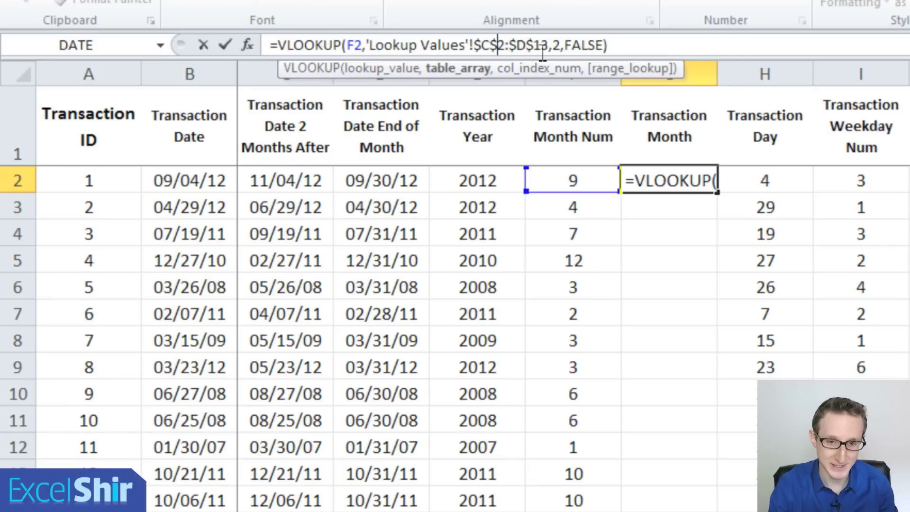
pyautogui.press('Enter')
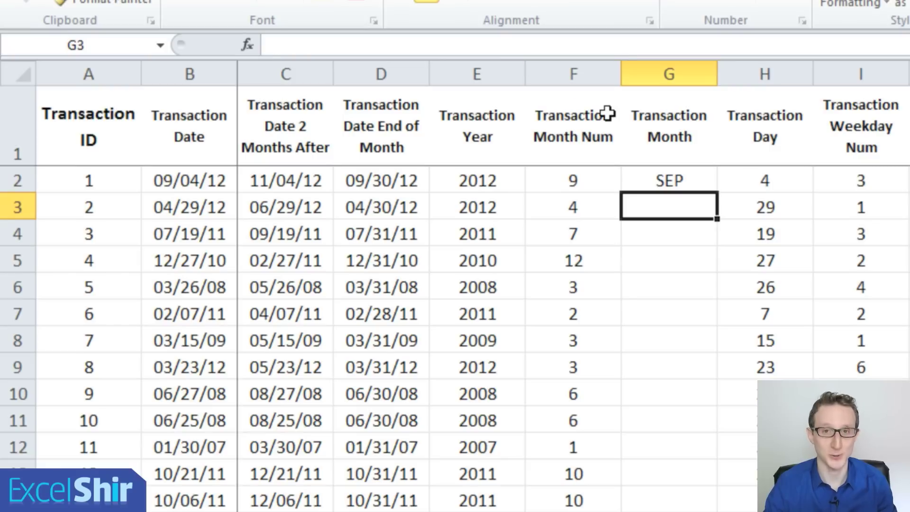
pyautogui.click(668, 180)
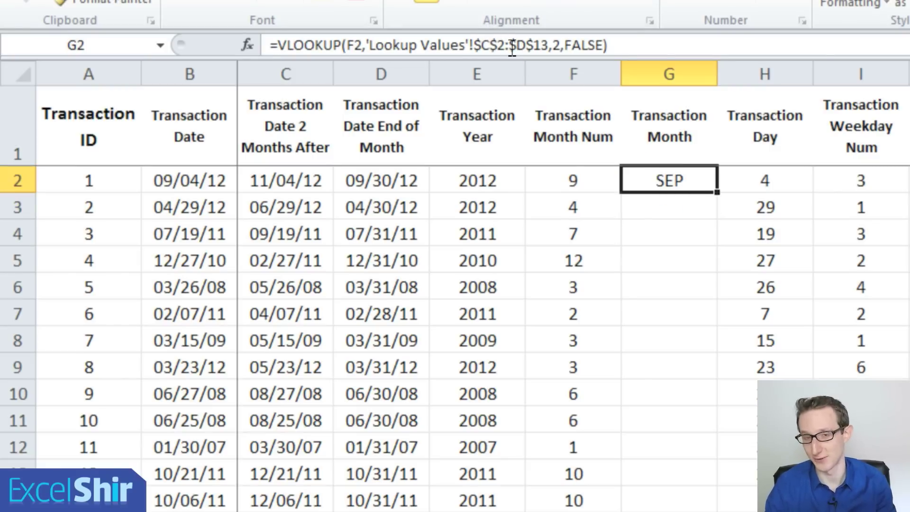
pyautogui.moveTo(512, 45)
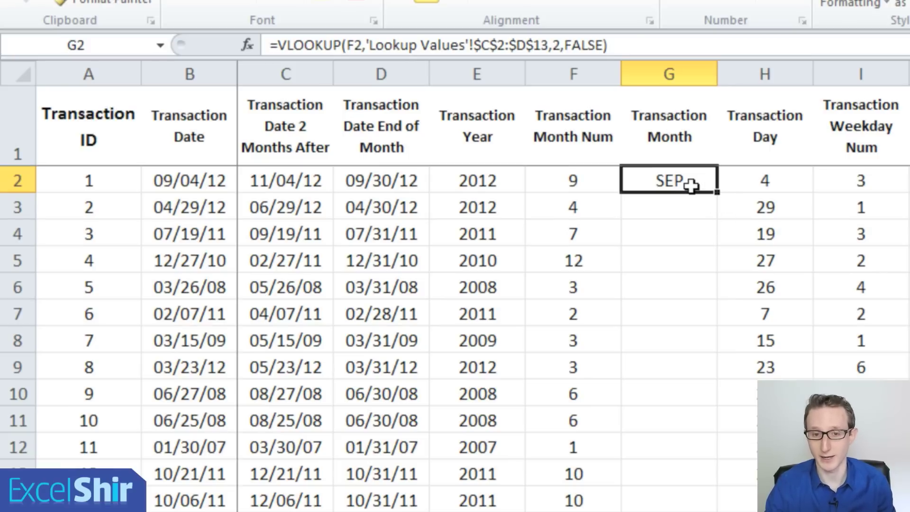
pyautogui.moveTo(638, 204)
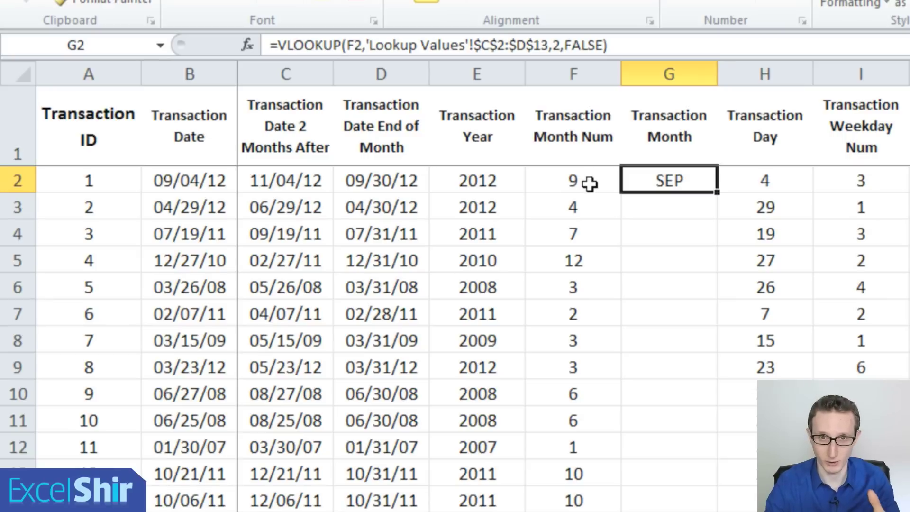
pyautogui.moveTo(682, 181)
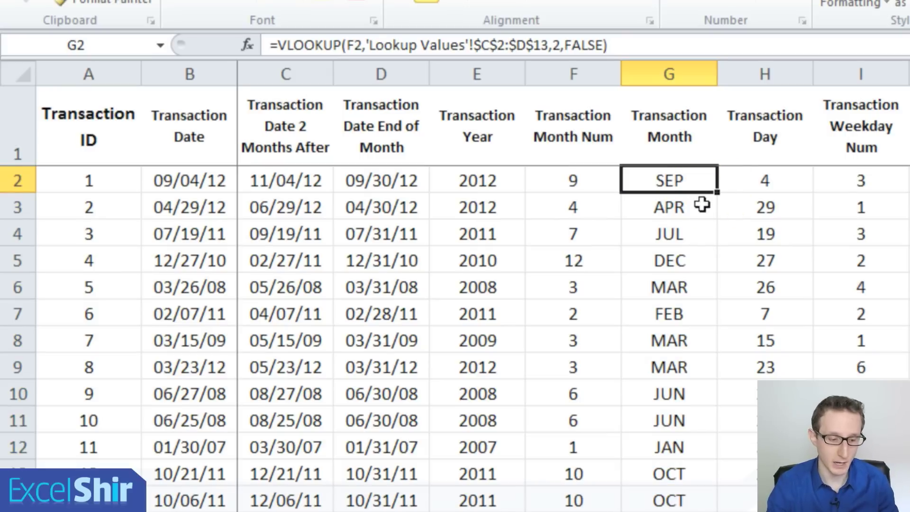
# Check the month names reach the last transaction row, then return to the top
pyautogui.press('ctrl+Down')
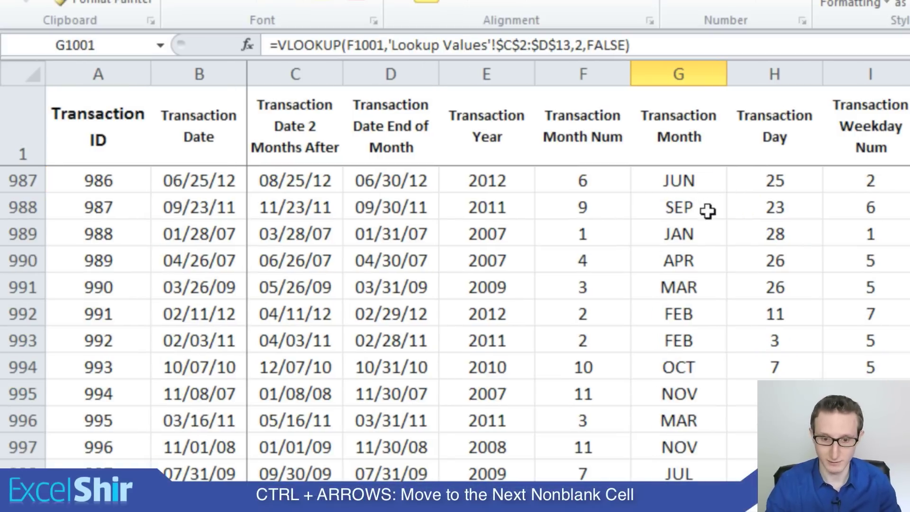
pyautogui.press('Ctrl+Down')
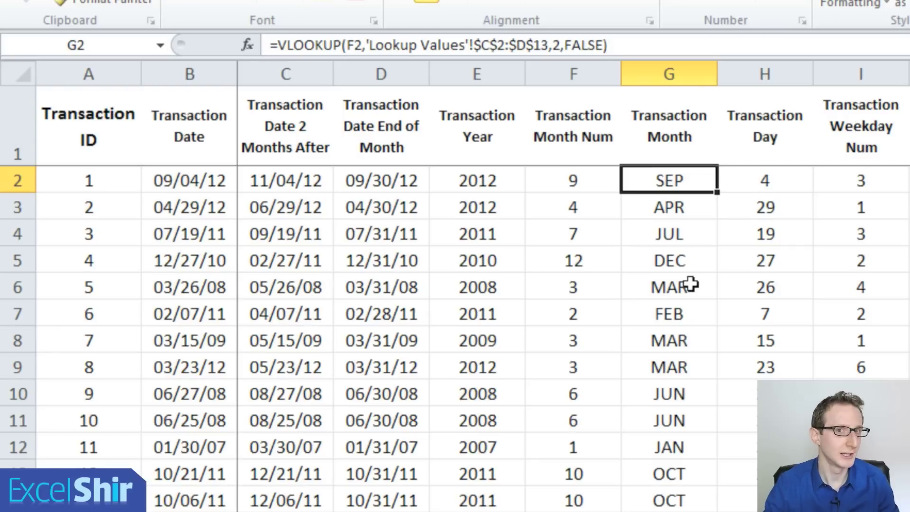
pyautogui.moveTo(773, 208)
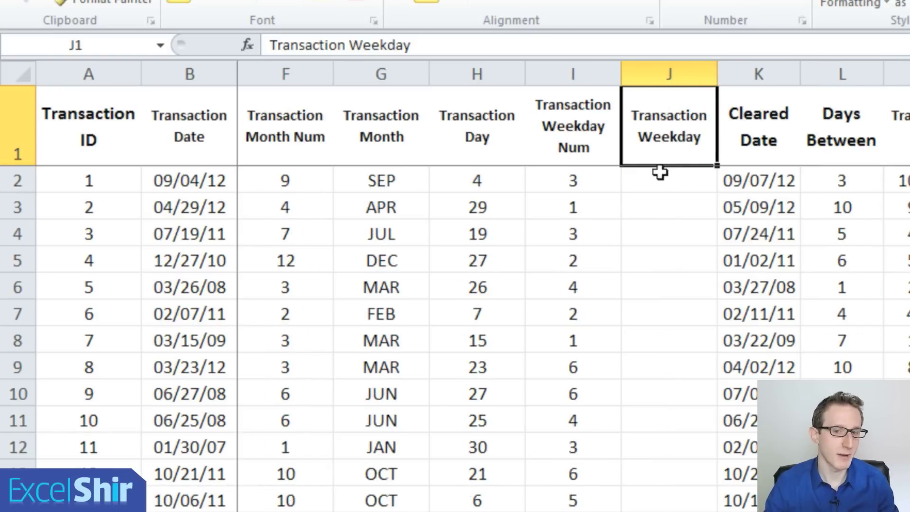
# Start a VLOOKUP in J2 using the weekday number in I2 as the lookup value
pyautogui.click(668, 181)
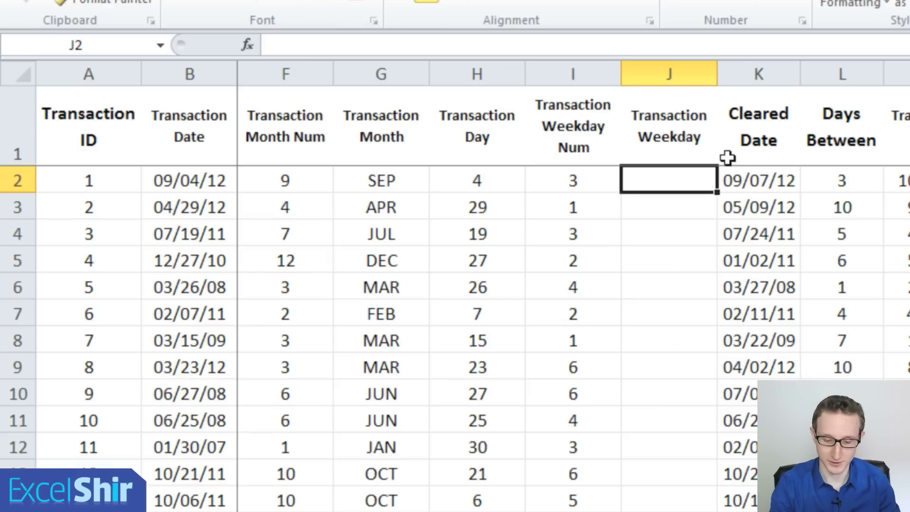
pyautogui.write('=VLOOKUP')
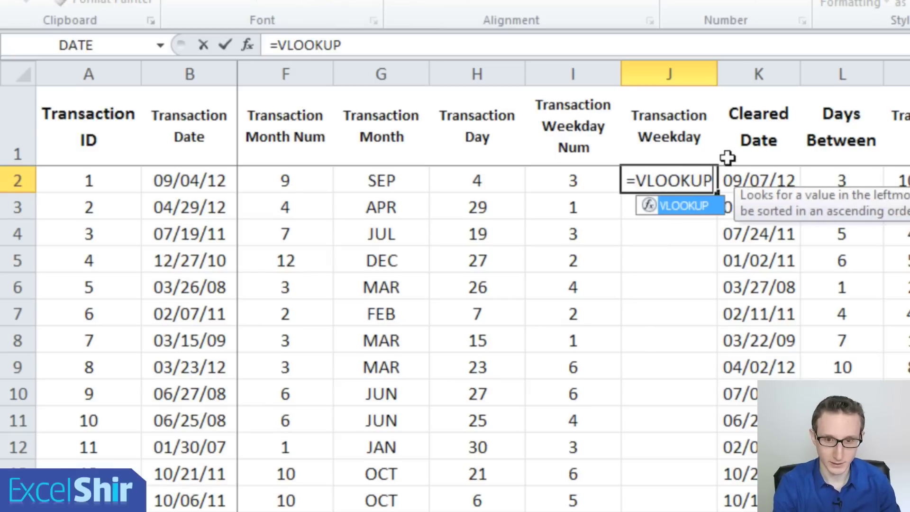
pyautogui.write('(')
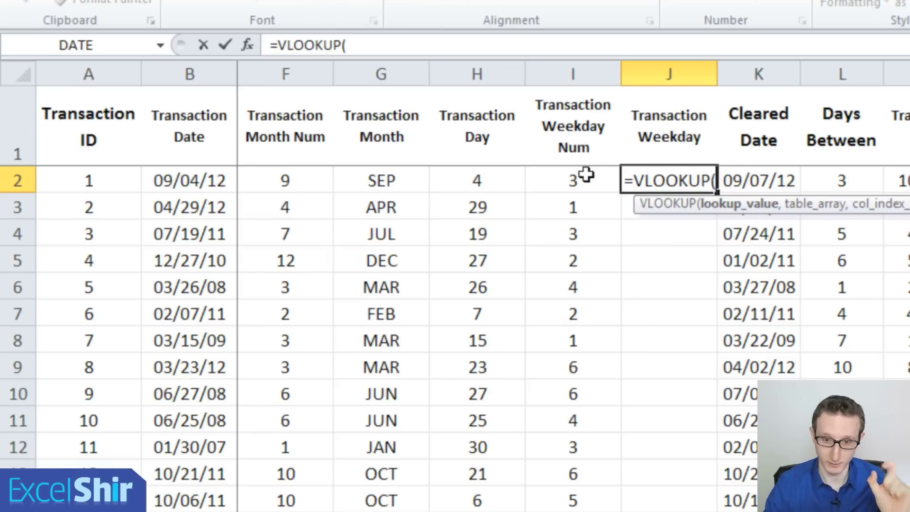
pyautogui.click(572, 179)
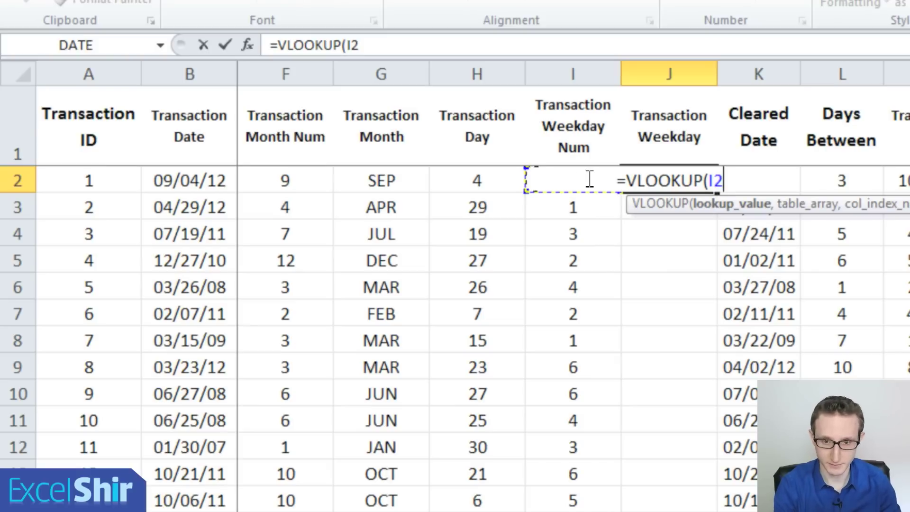
pyautogui.write(",'Lookup Values'!A2")
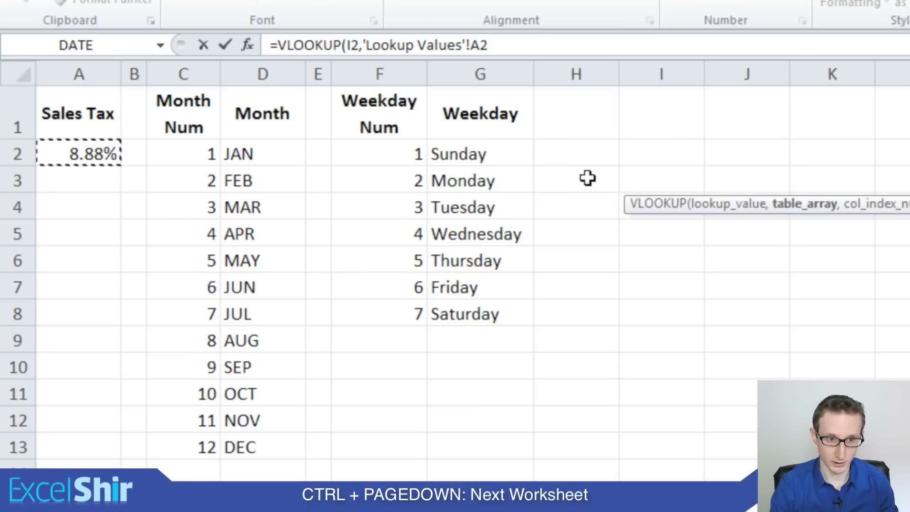
# Complete it against the Lookup Values weekday table, returning column 2 with FALSE exact match
pyautogui.click(377, 153)
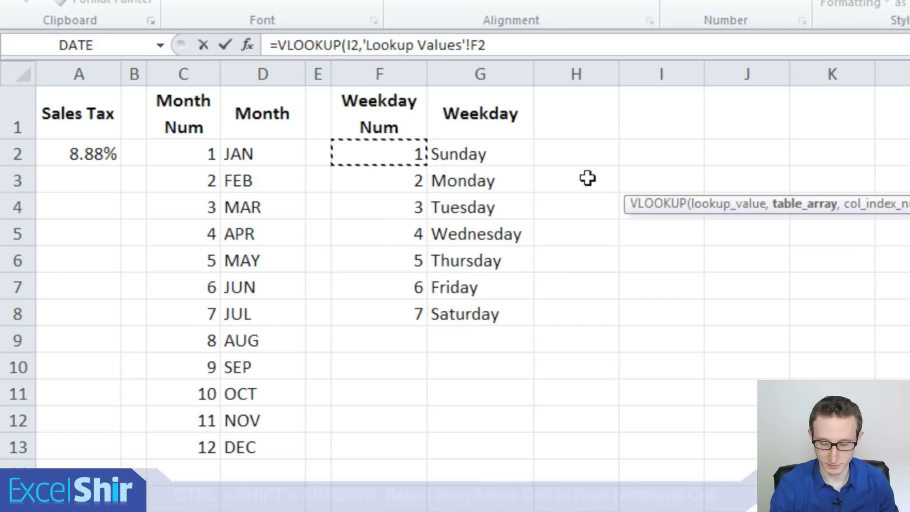
pyautogui.press('ctrl+shift+down')
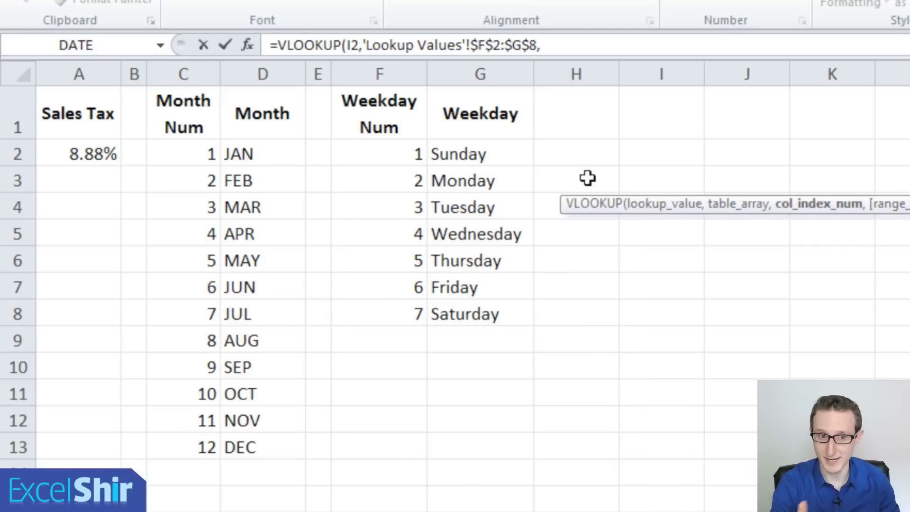
pyautogui.write('2,FASL')
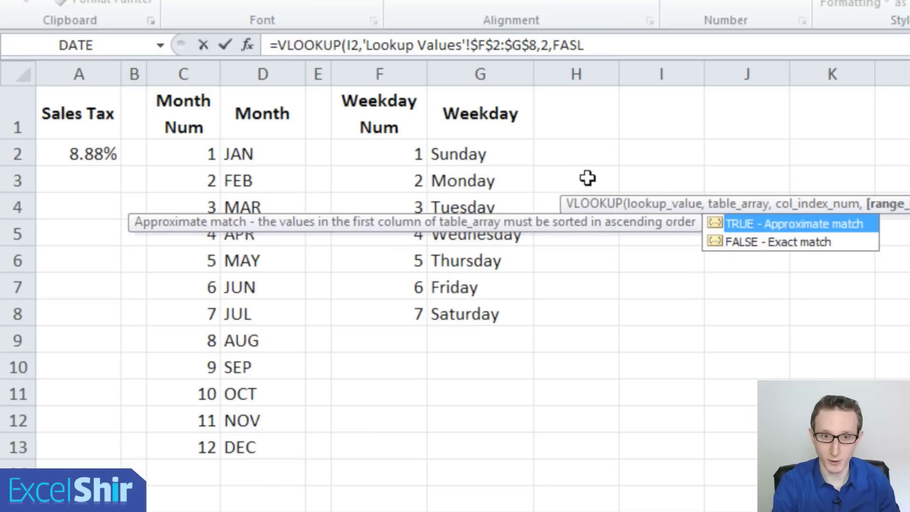
pyautogui.write('FALSE')
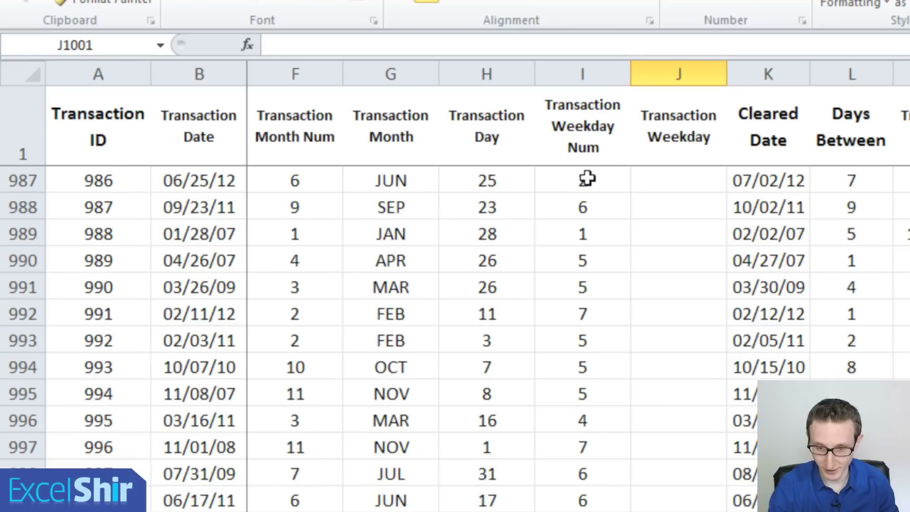
# Fill the J2 weekday VLOOKUP down to every transaction row with Ctrl+D
pyautogui.press('ctrl+d')
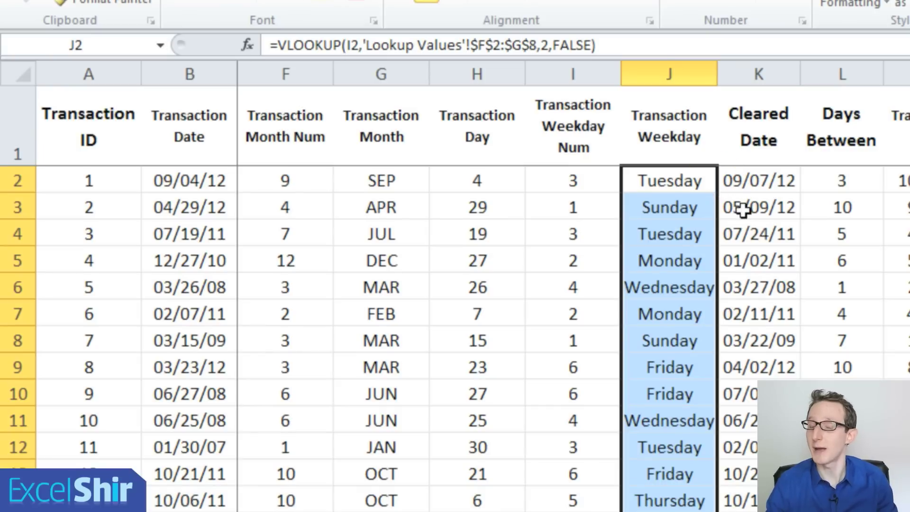
pyautogui.moveTo(737, 214)
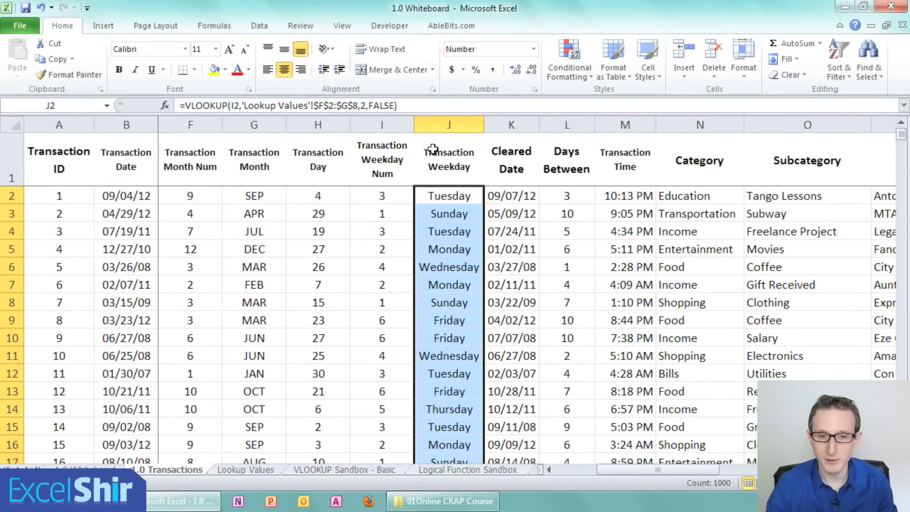
pyautogui.moveTo(358, 206)
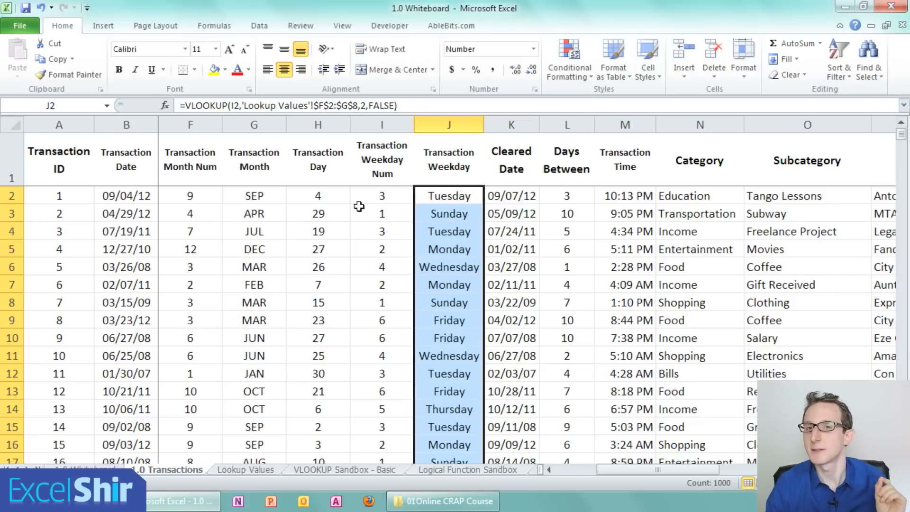
pyautogui.moveTo(351, 214)
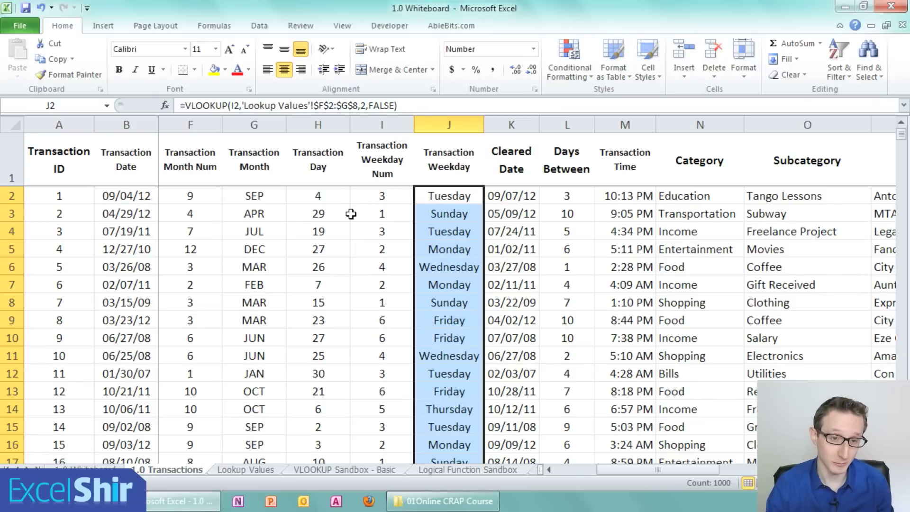
pyautogui.click(190, 196)
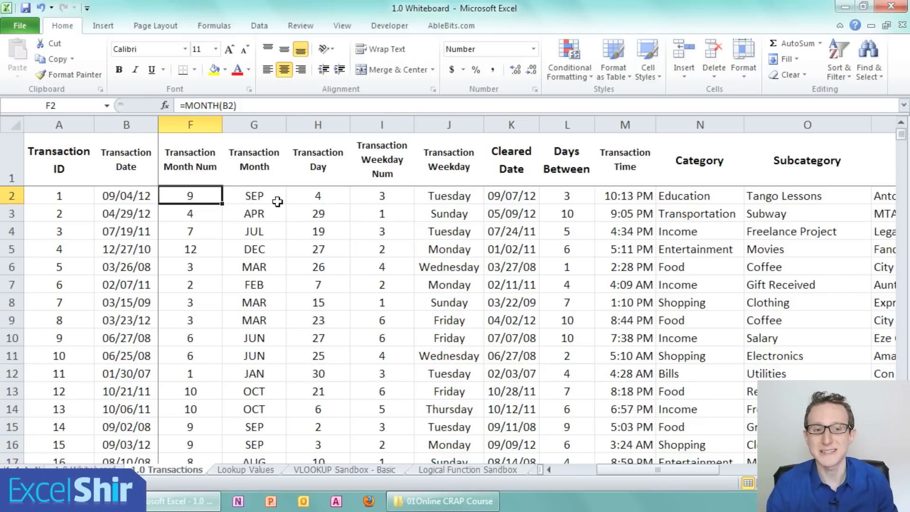
pyautogui.click(448, 213)
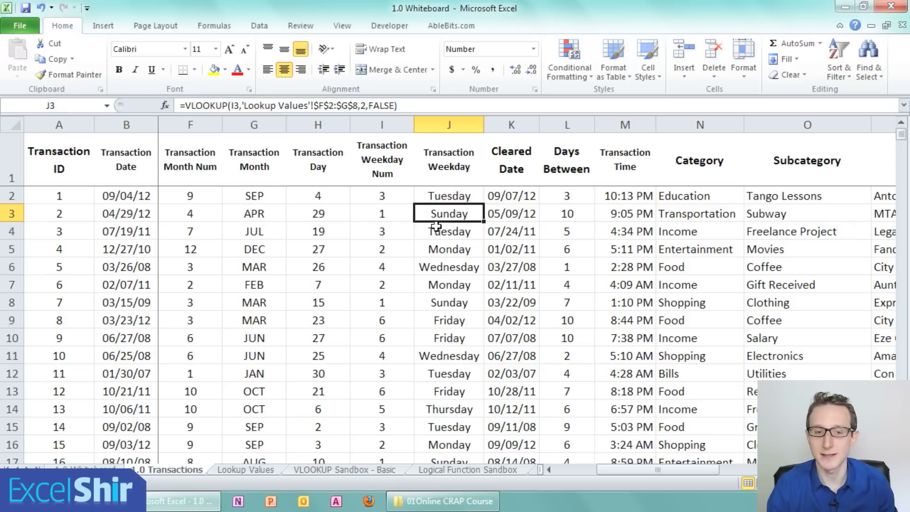
pyautogui.click(382, 213)
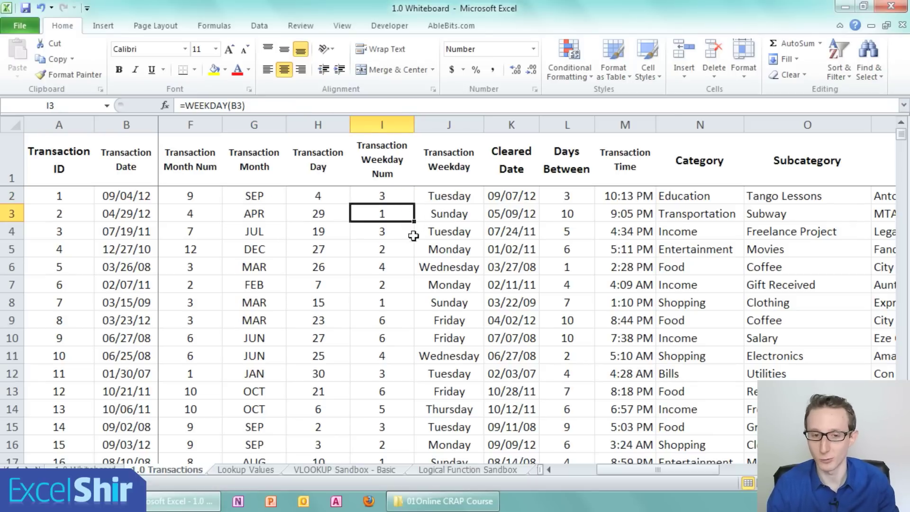
pyautogui.moveTo(397, 259)
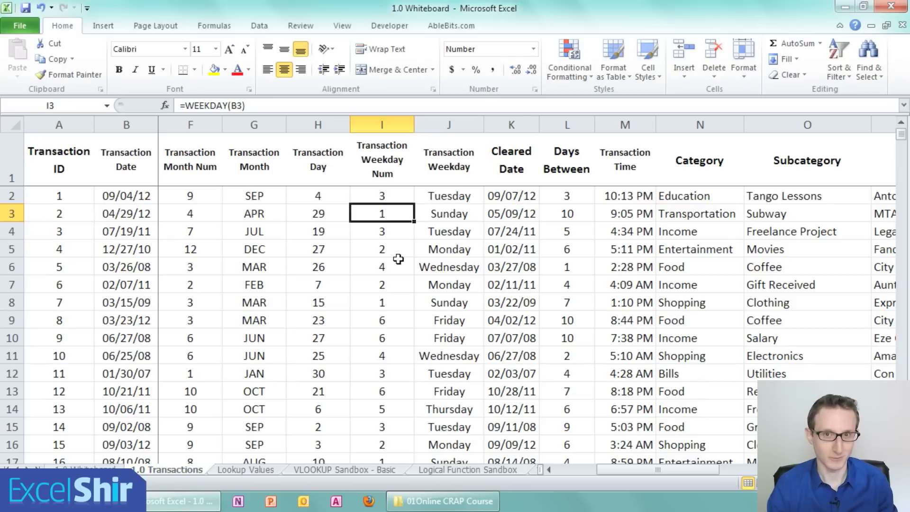